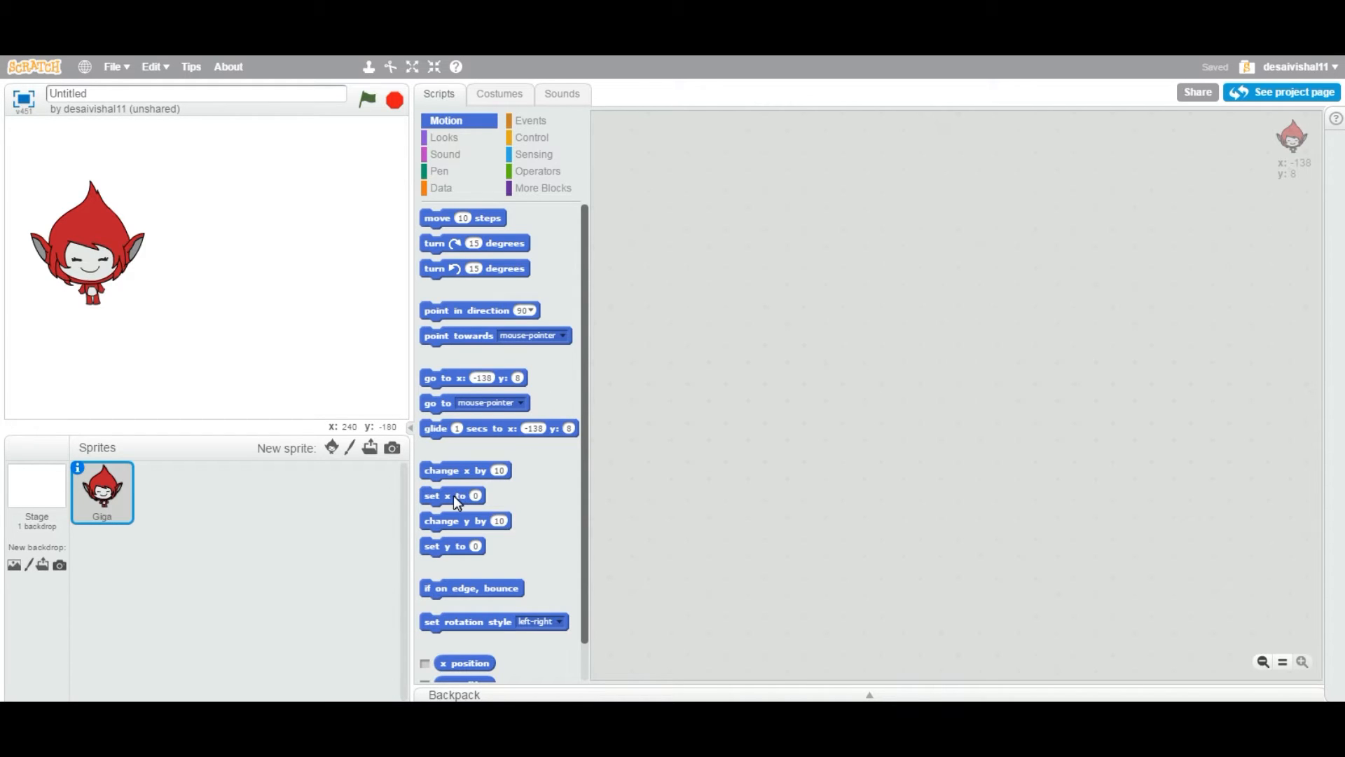
# Drag a set x to 0 block and a set y to 0 block beside it.
pyautogui.moveTo(452, 495); pyautogui.dragTo(708, 245)
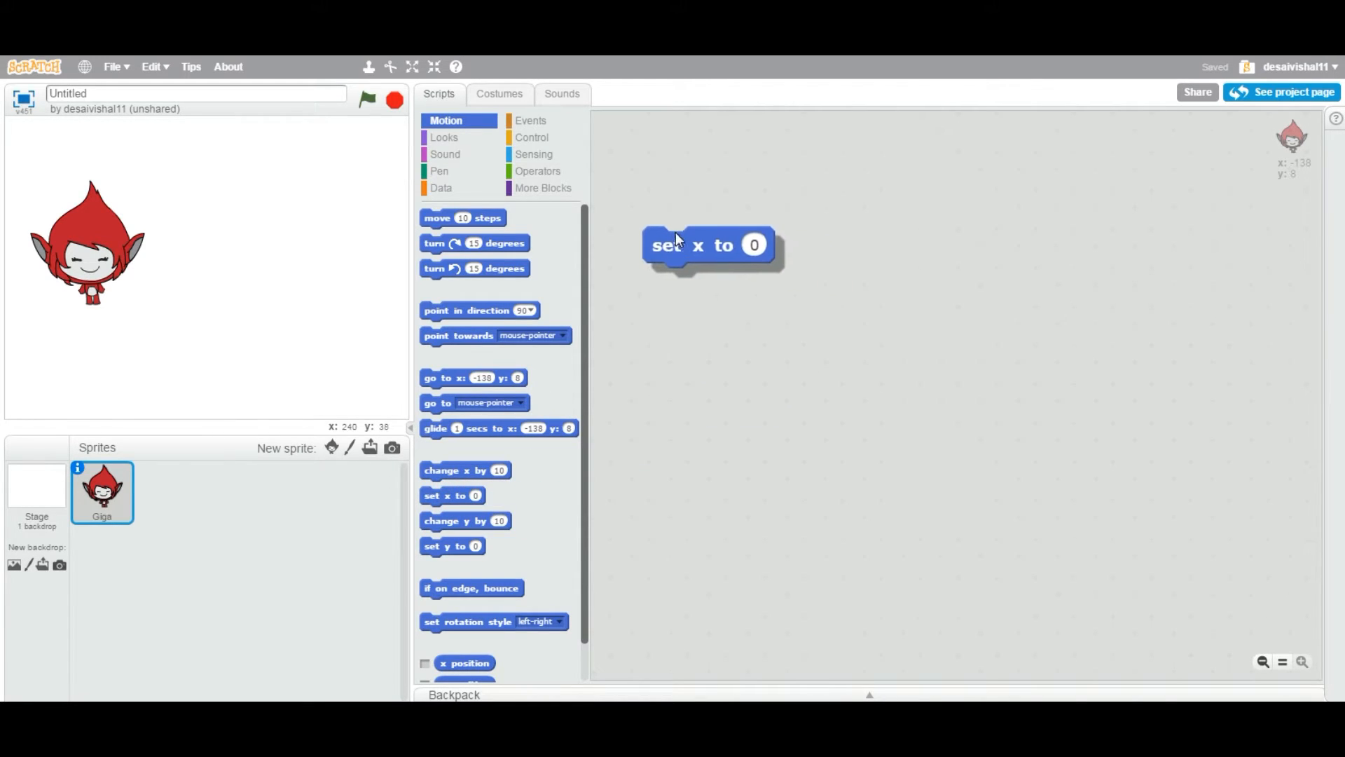
pyautogui.moveTo(707, 244); pyautogui.dragTo(721, 237)
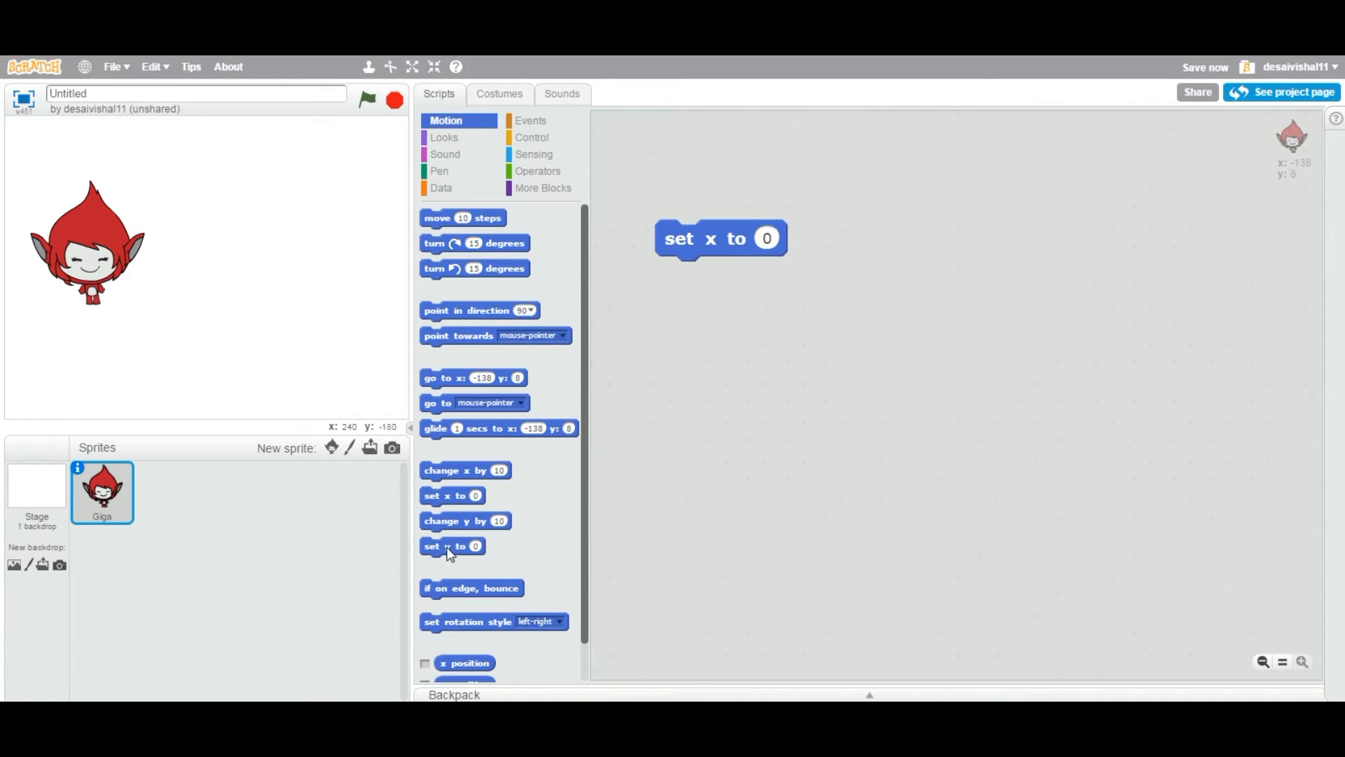
pyautogui.moveTo(451, 546); pyautogui.dragTo(898, 236)
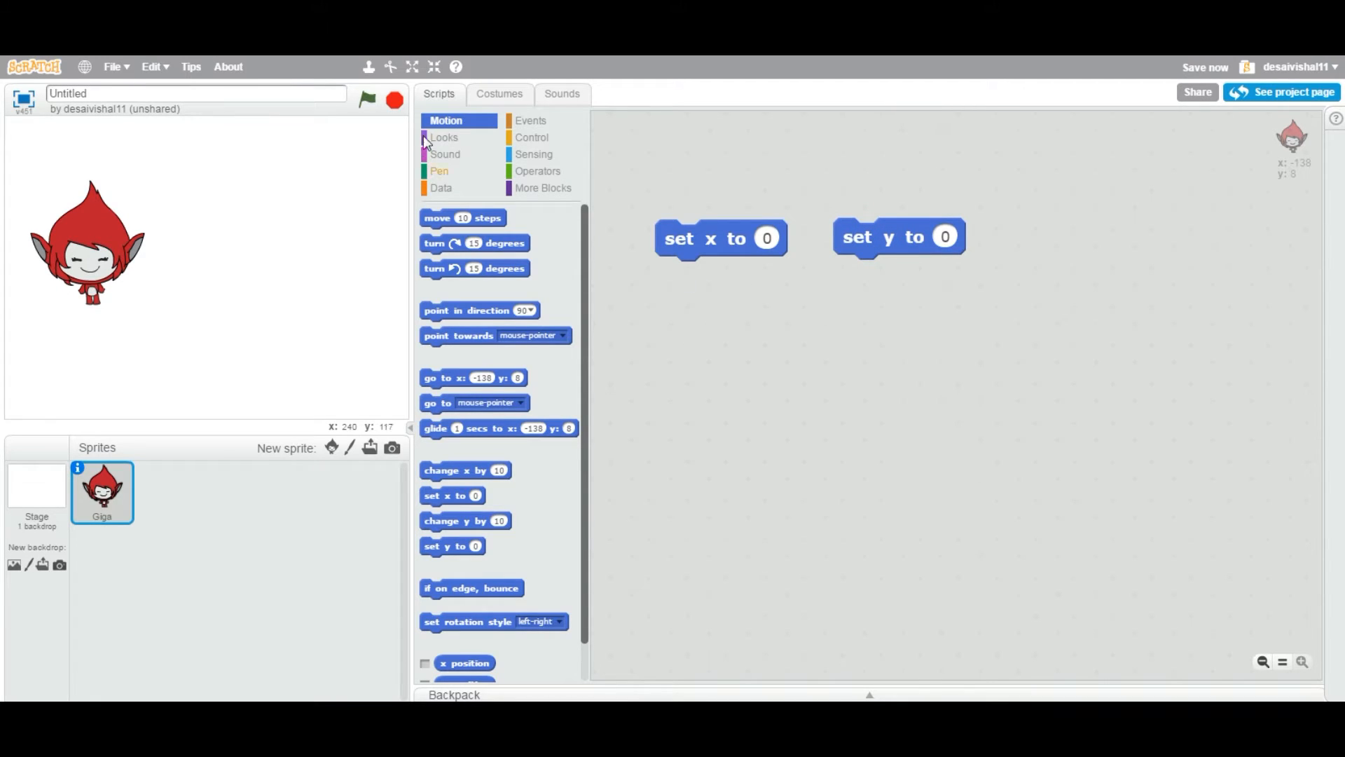
pyautogui.moveTo(446, 119)
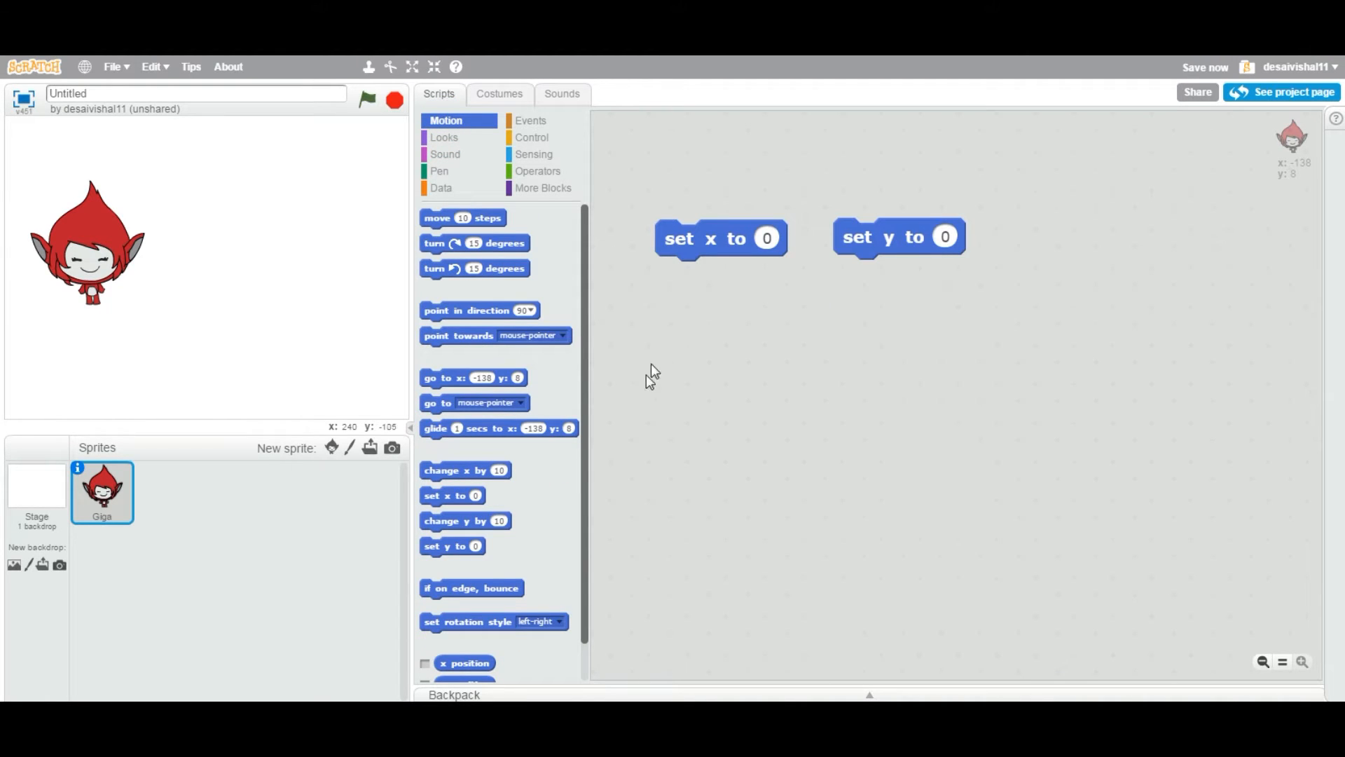
pyautogui.moveTo(627, 478)
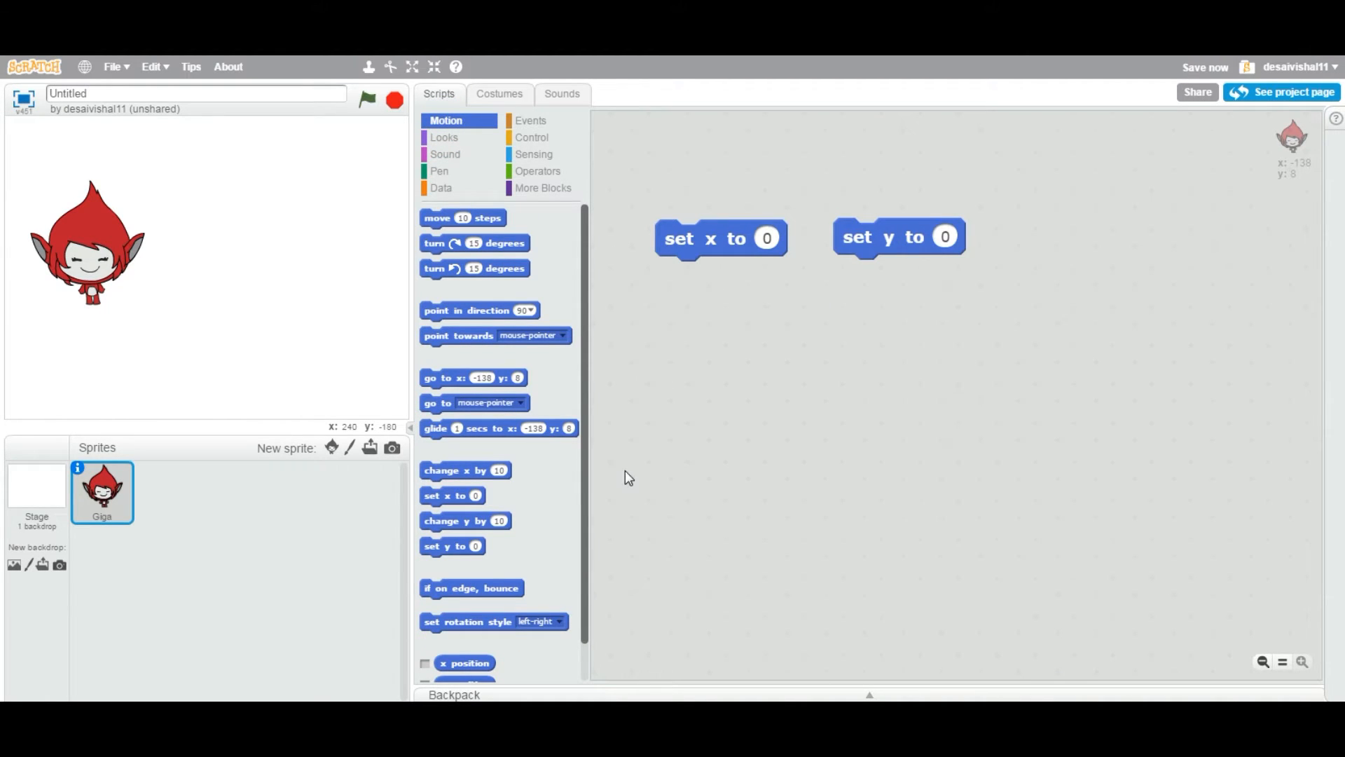
pyautogui.moveTo(470, 478)
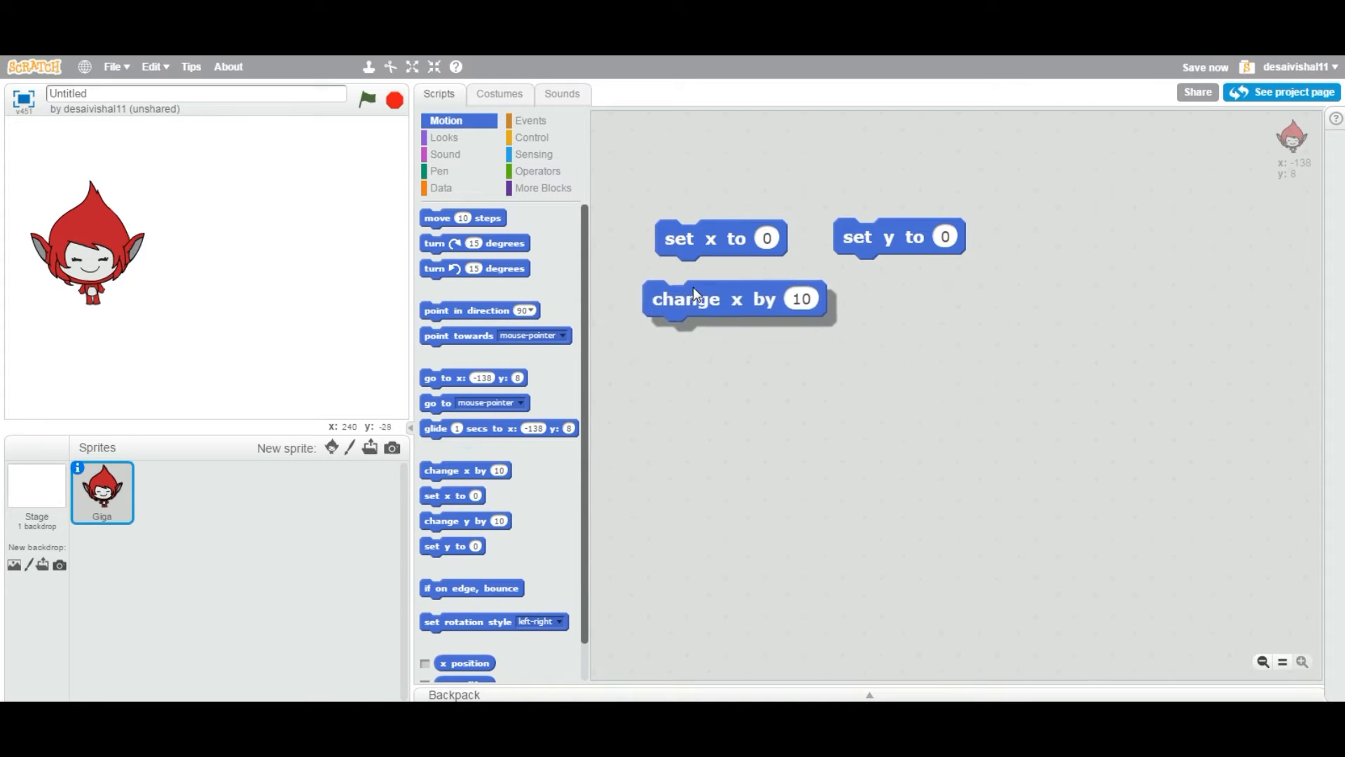
# Try snapping a change x by 10 block, then place go to x:-138 y:8 above.
pyautogui.moveTo(684, 299); pyautogui.dragTo(695, 194)
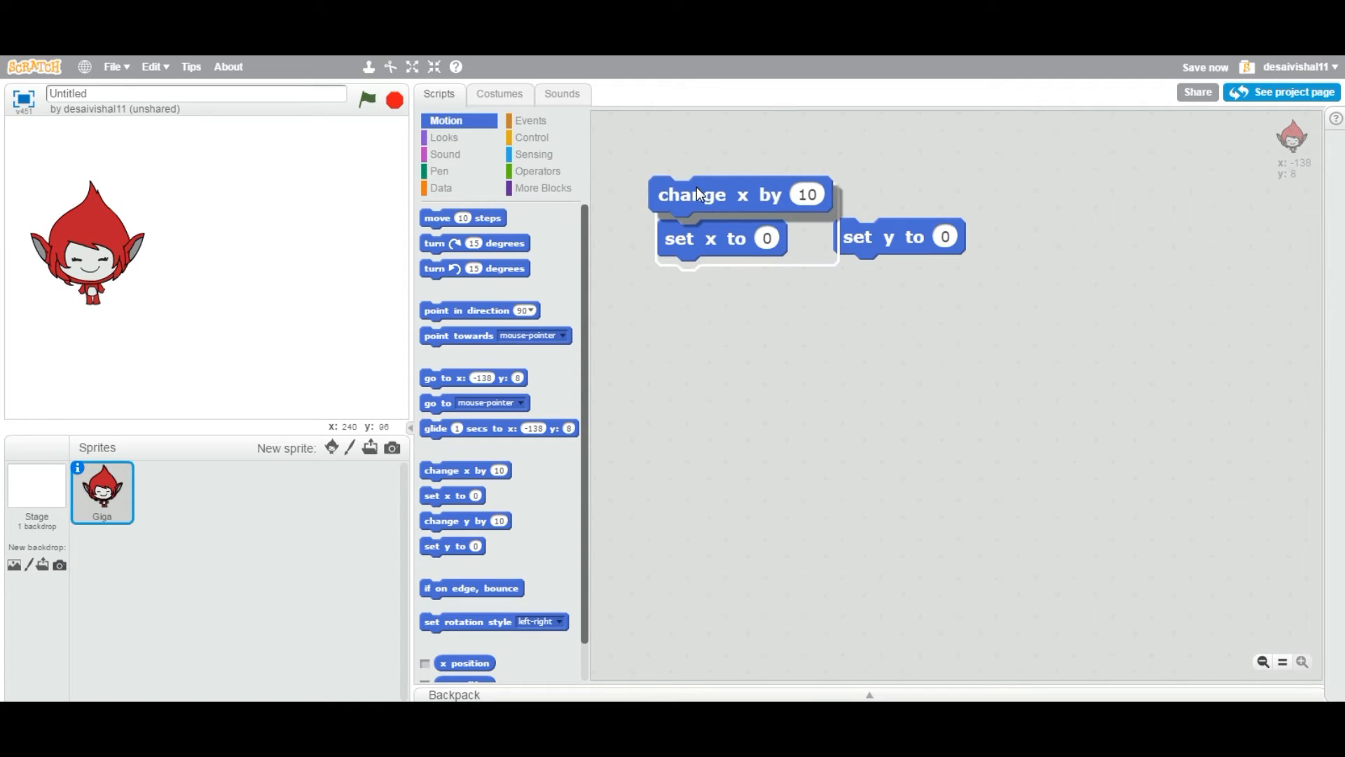
pyautogui.moveTo(691, 194); pyautogui.dragTo(713, 282)
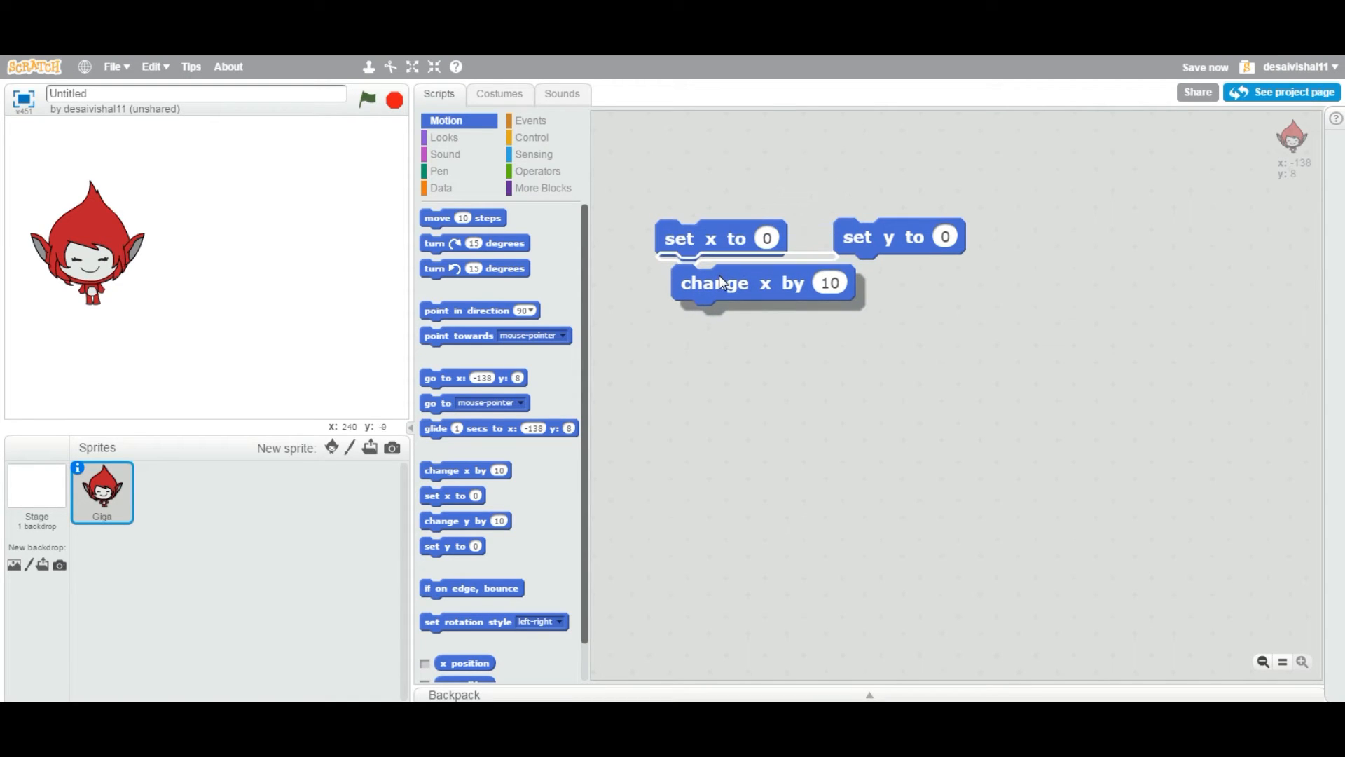
pyautogui.moveTo(742, 283); pyautogui.dragTo(639, 421)
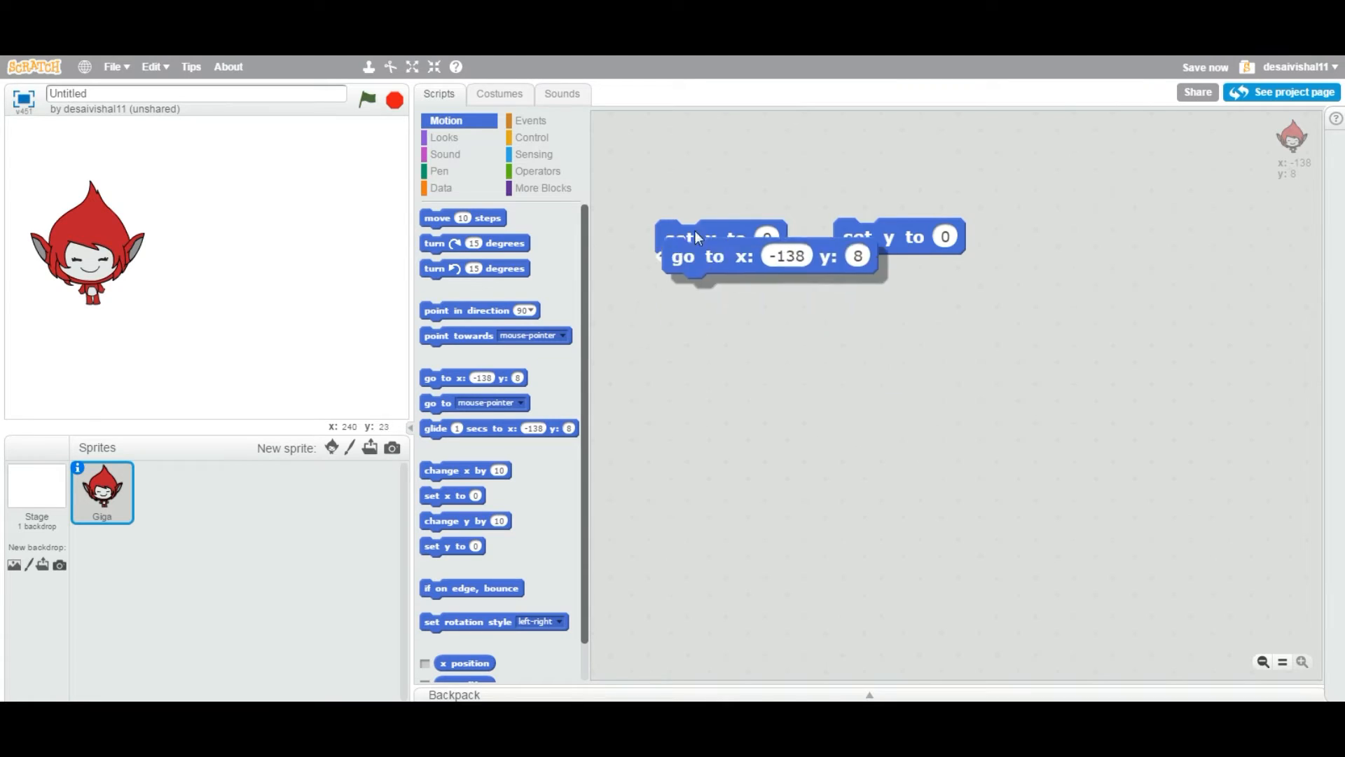
pyautogui.moveTo(695, 257); pyautogui.dragTo(725, 159)
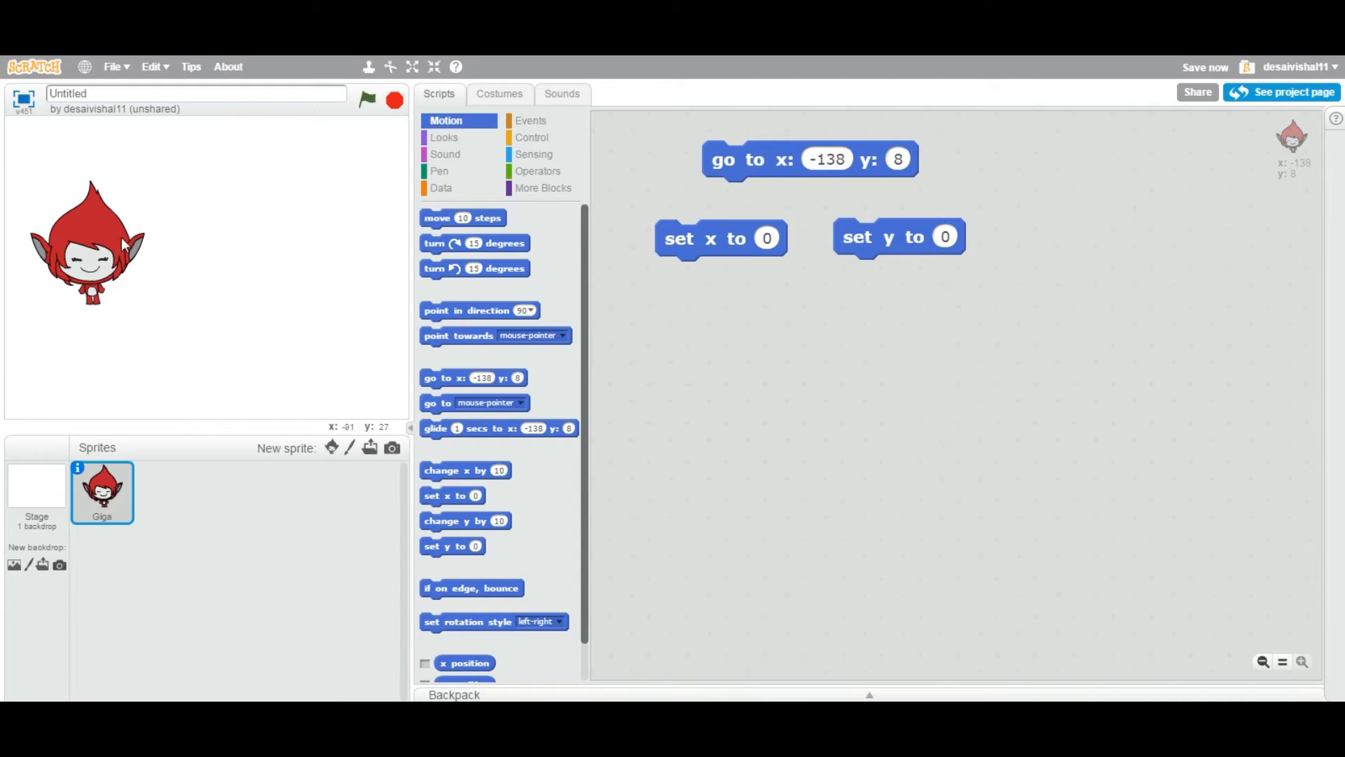
pyautogui.moveTo(103, 279)
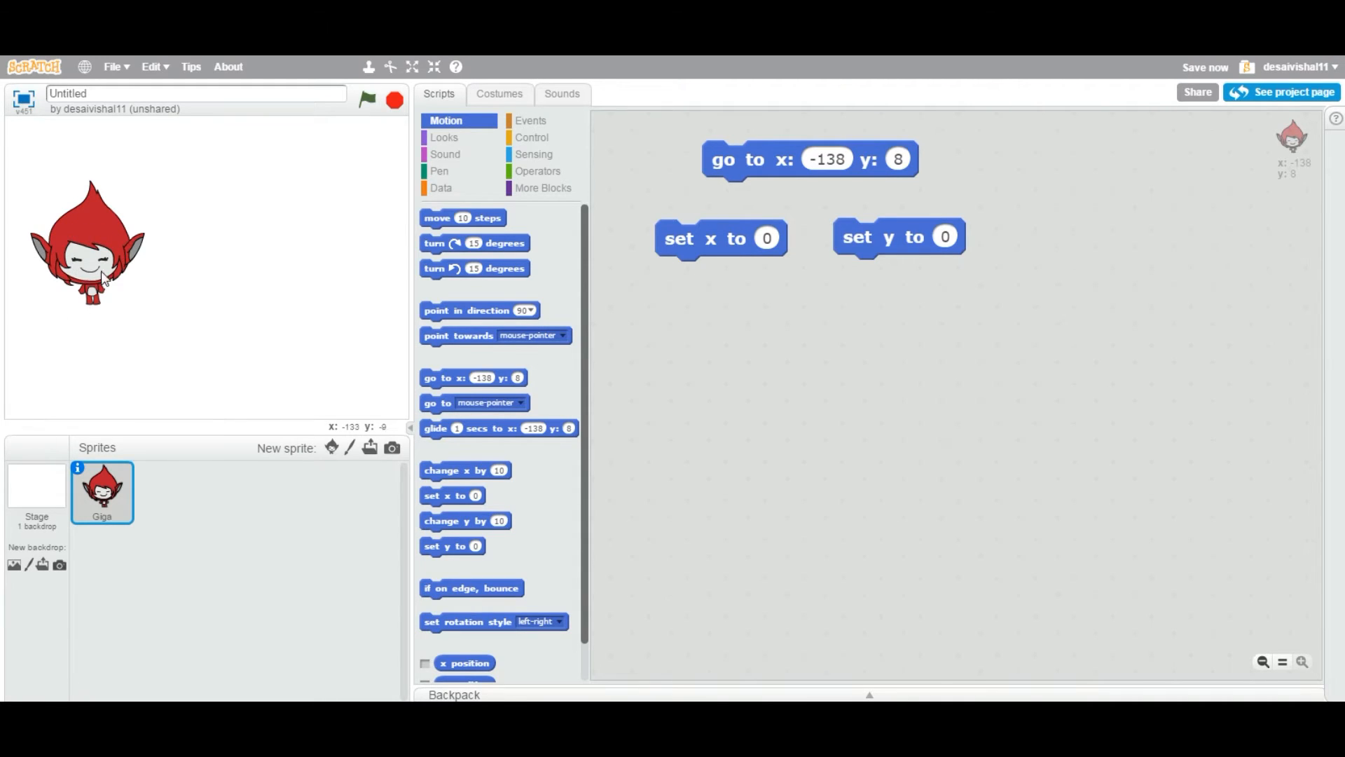
pyautogui.moveTo(103, 279)
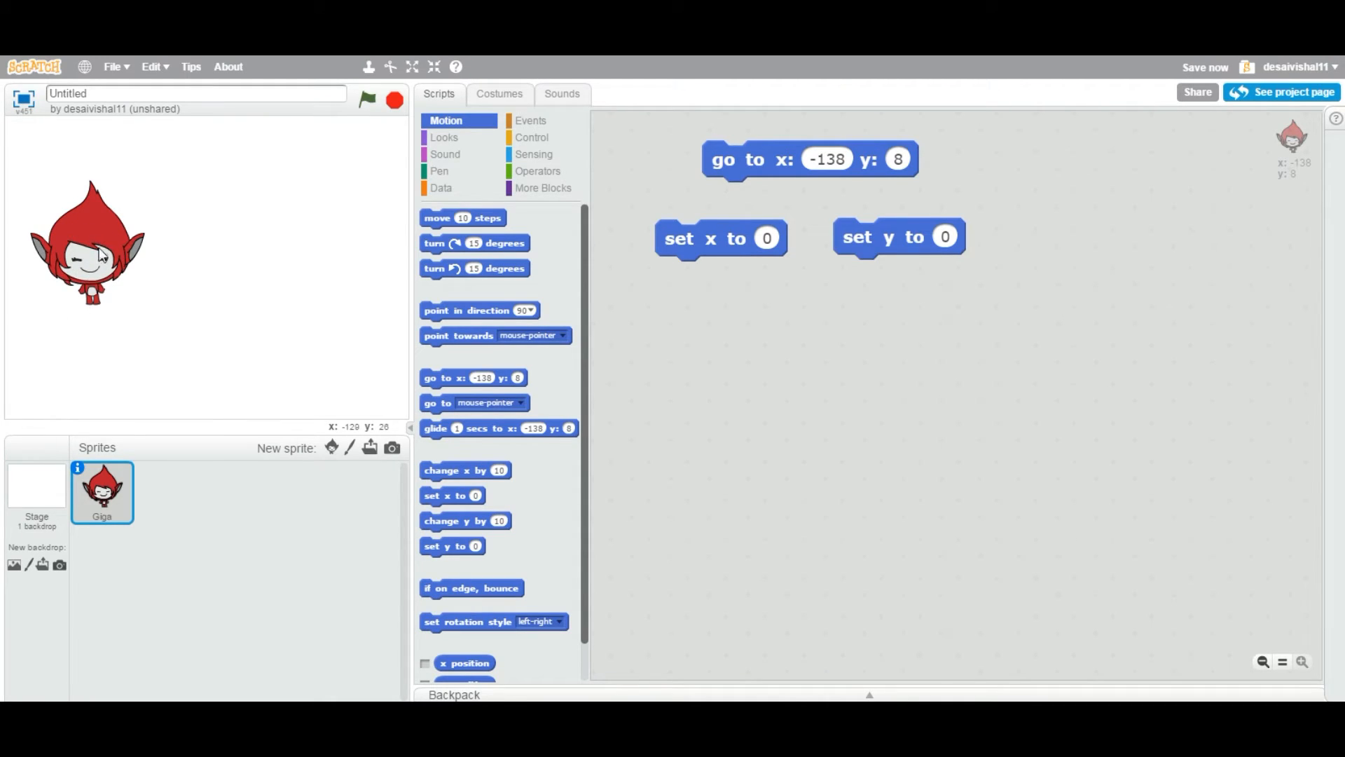
pyautogui.moveTo(331, 447)
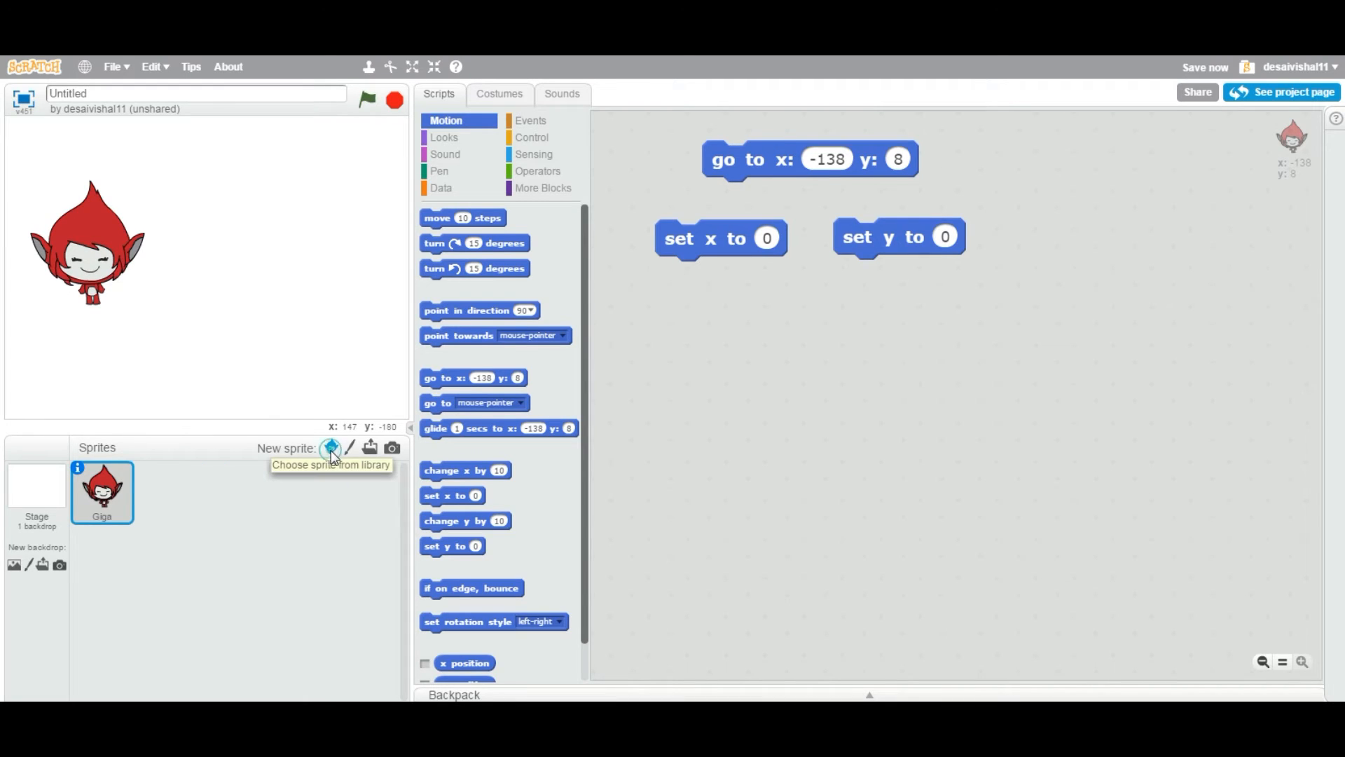
pyautogui.click(330, 447)
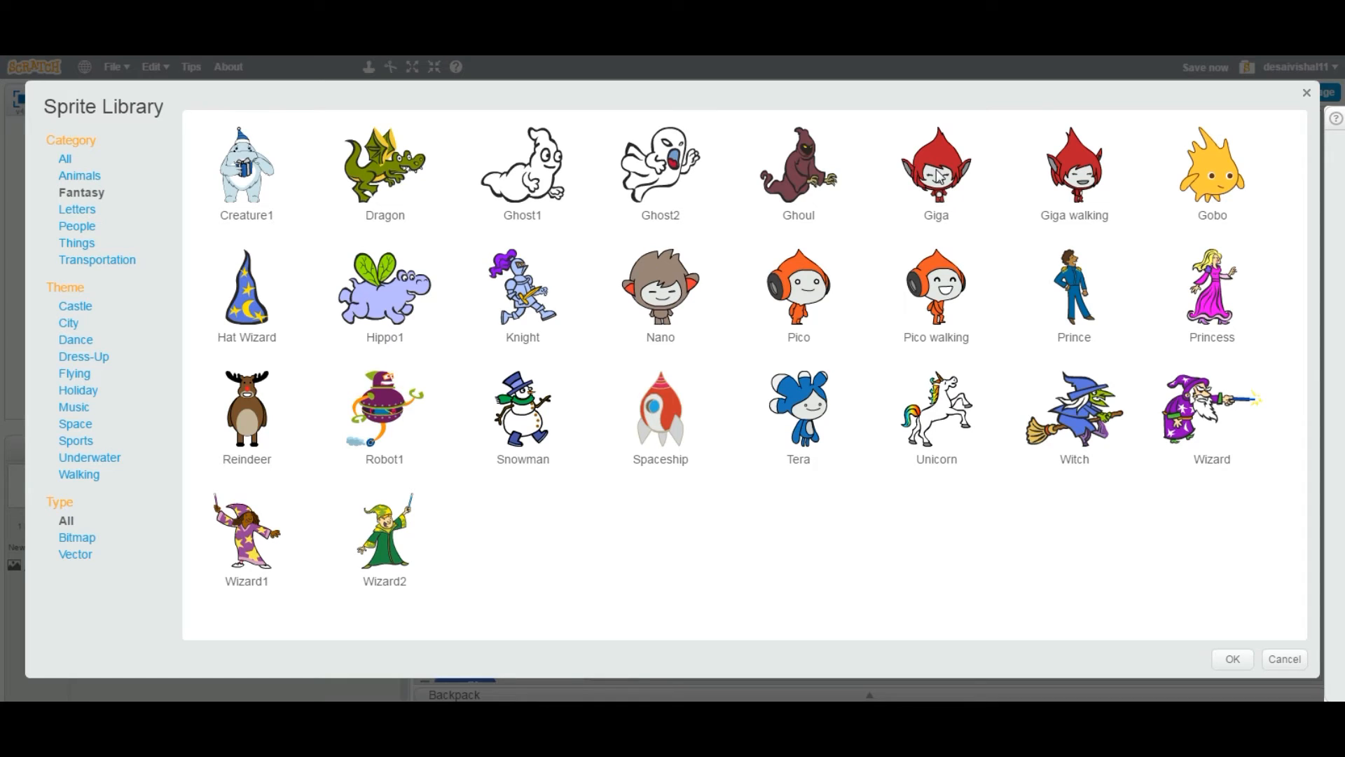
pyautogui.click(936, 172)
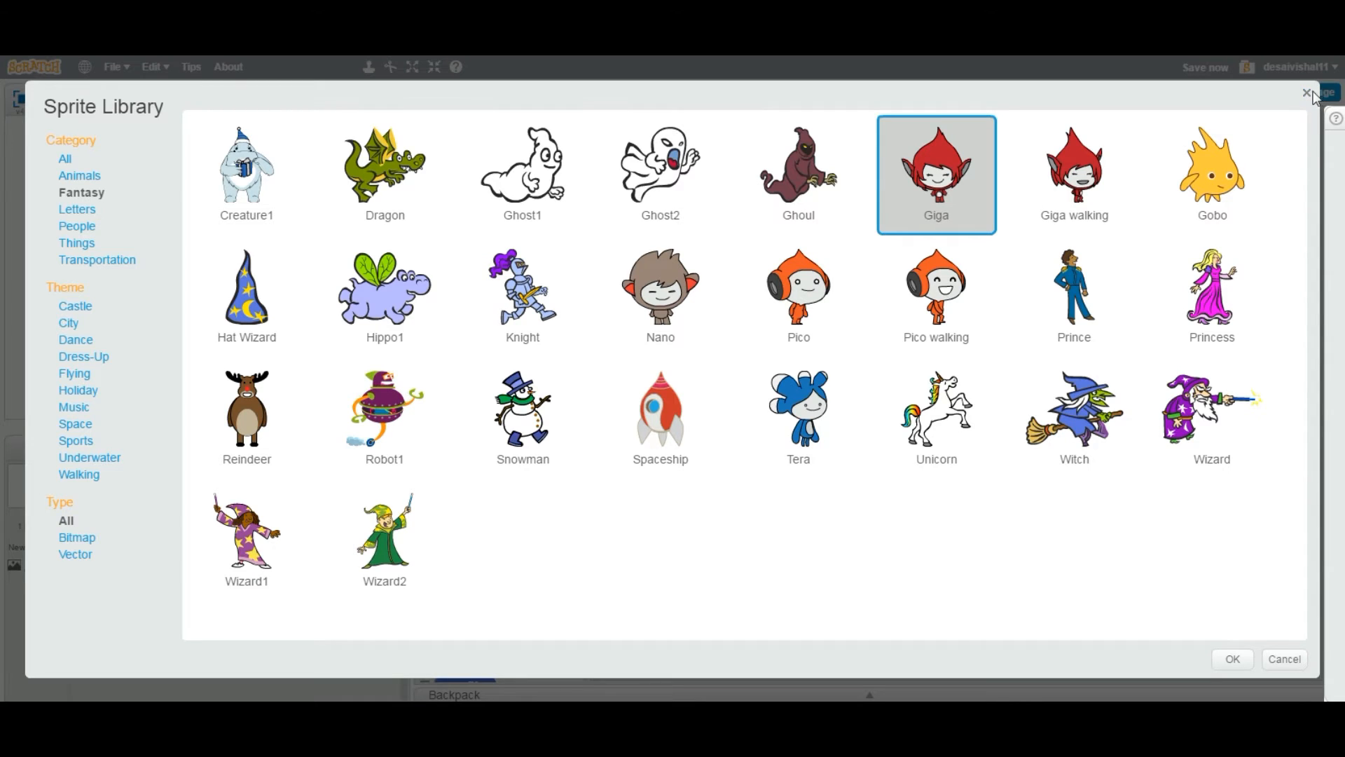
pyautogui.click(1230, 658)
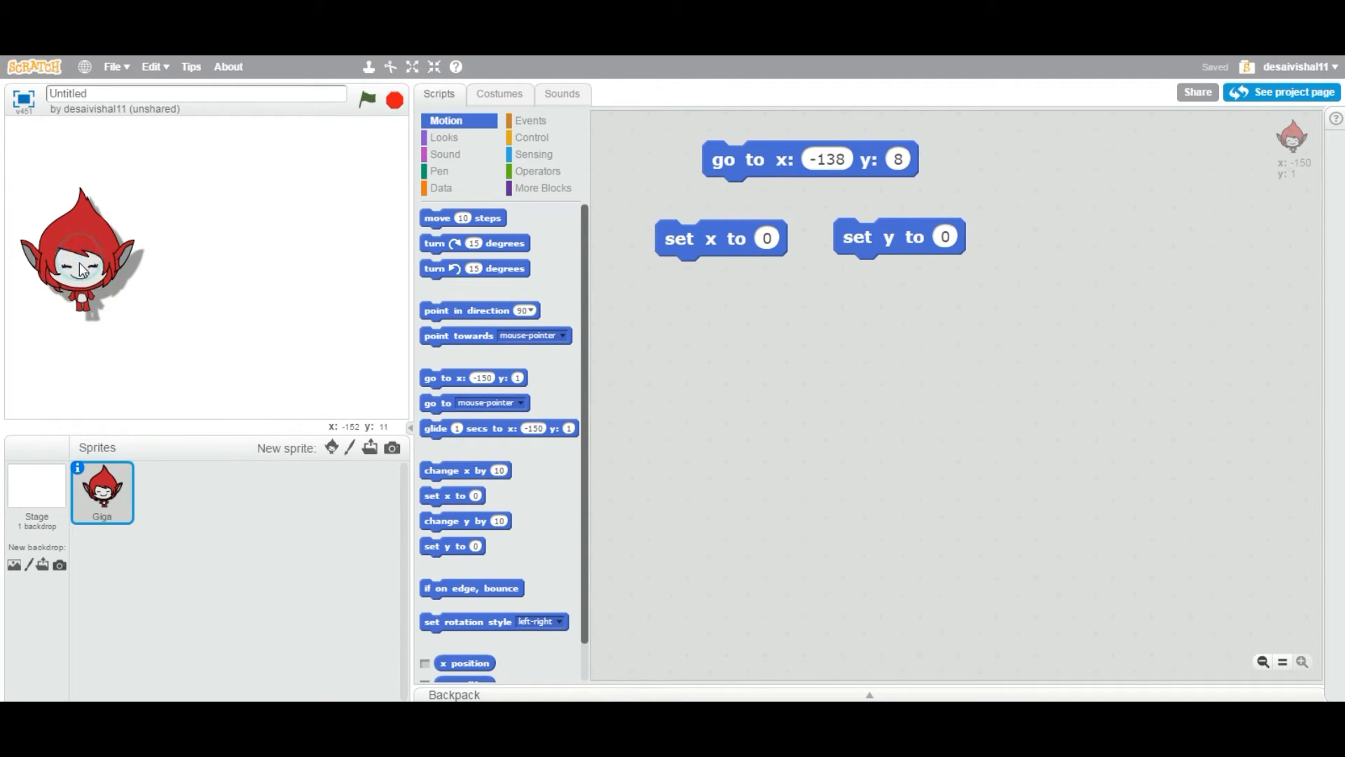
# Drag Giga from the stage's left edge toward the centre.
pyautogui.moveTo(81, 249); pyautogui.dragTo(232, 232)
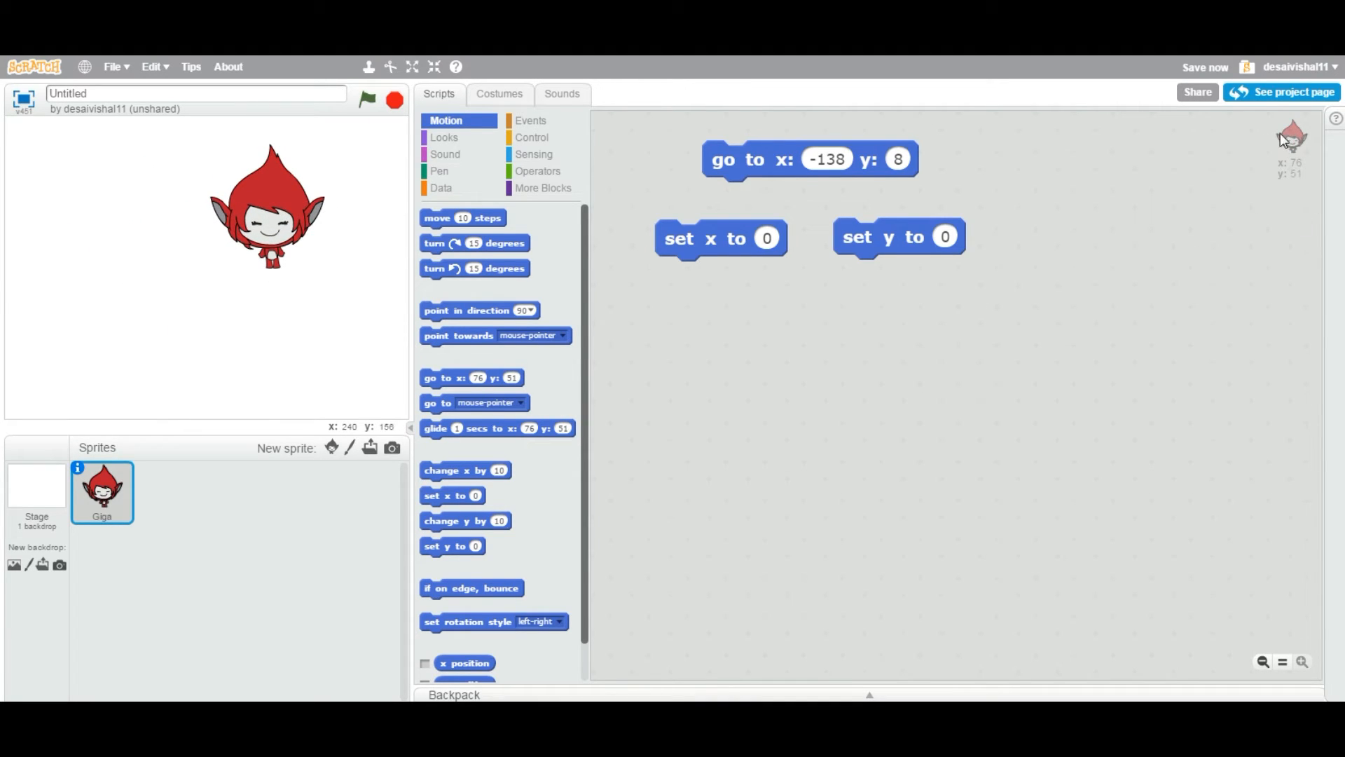
pyautogui.moveTo(542, 278)
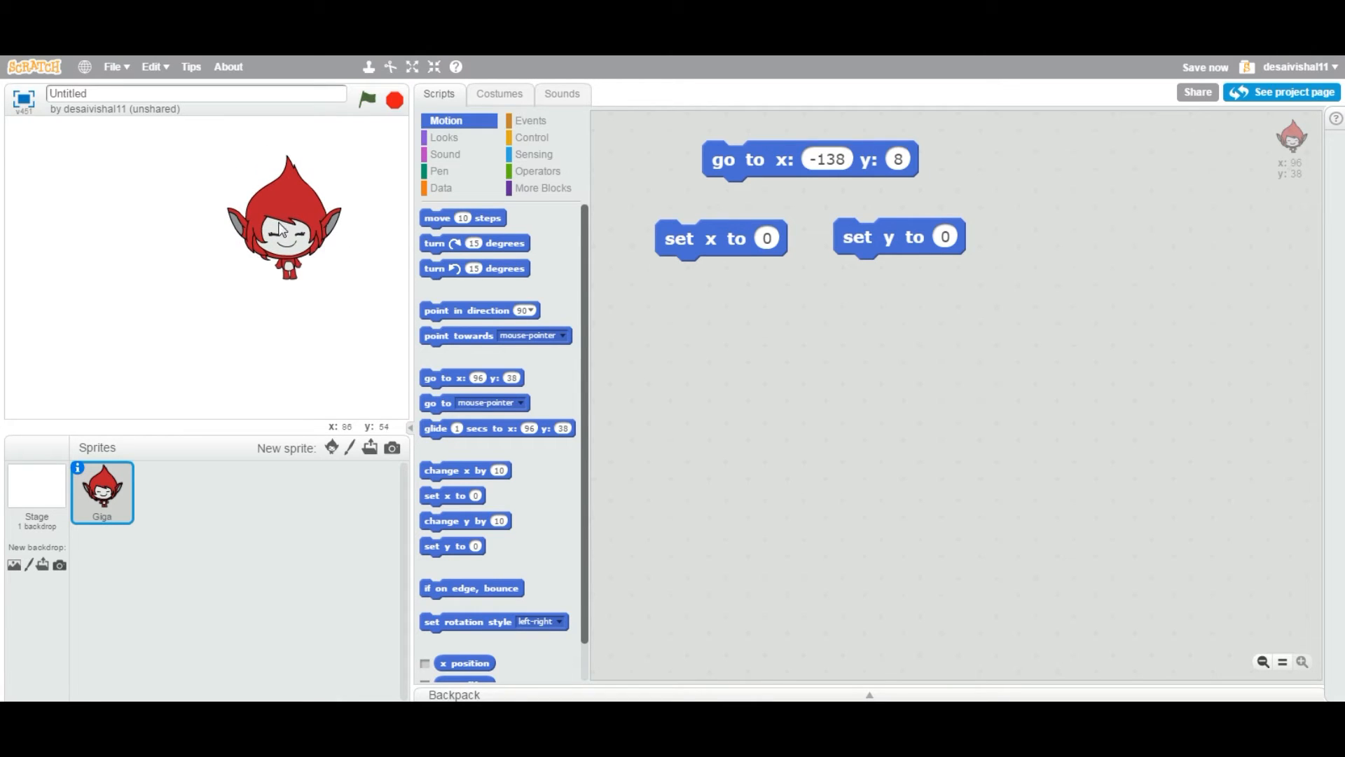
pyautogui.moveTo(379, 324)
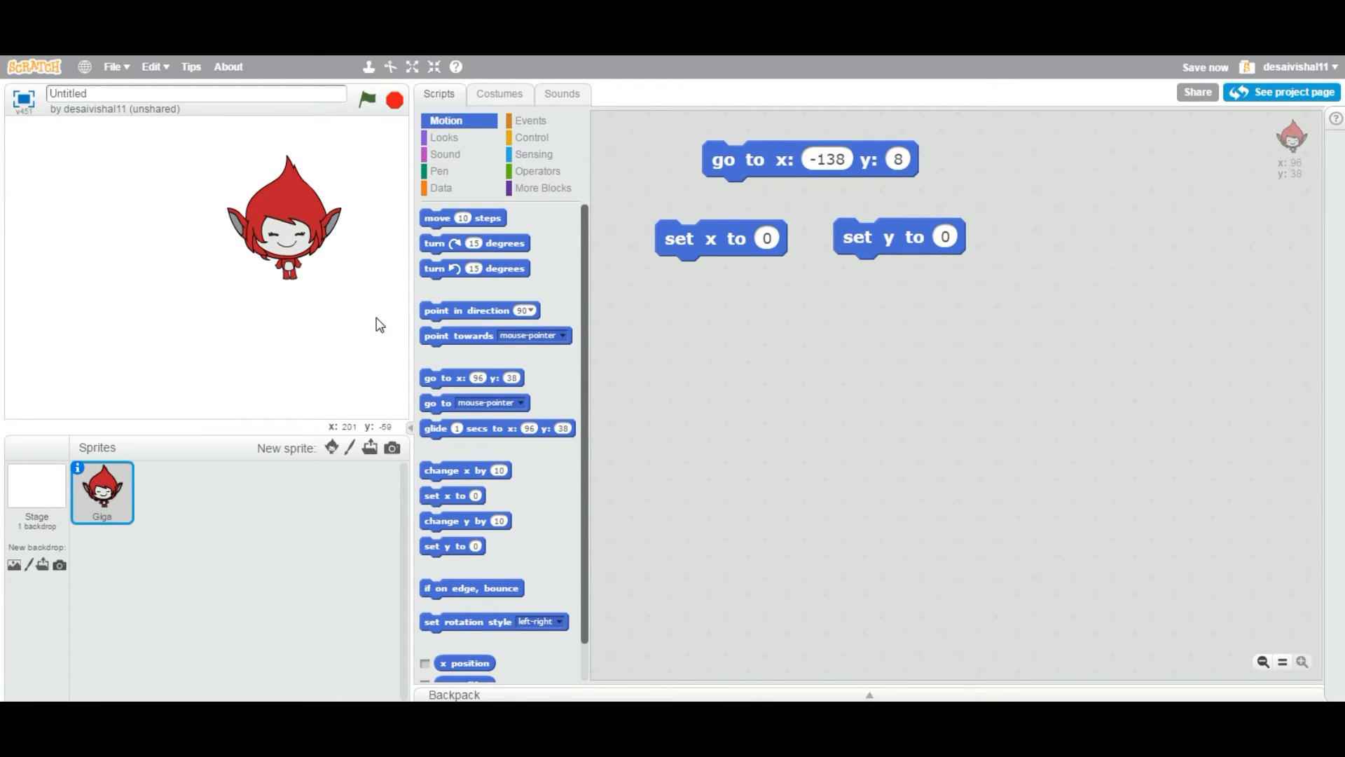
pyautogui.moveTo(1305, 188)
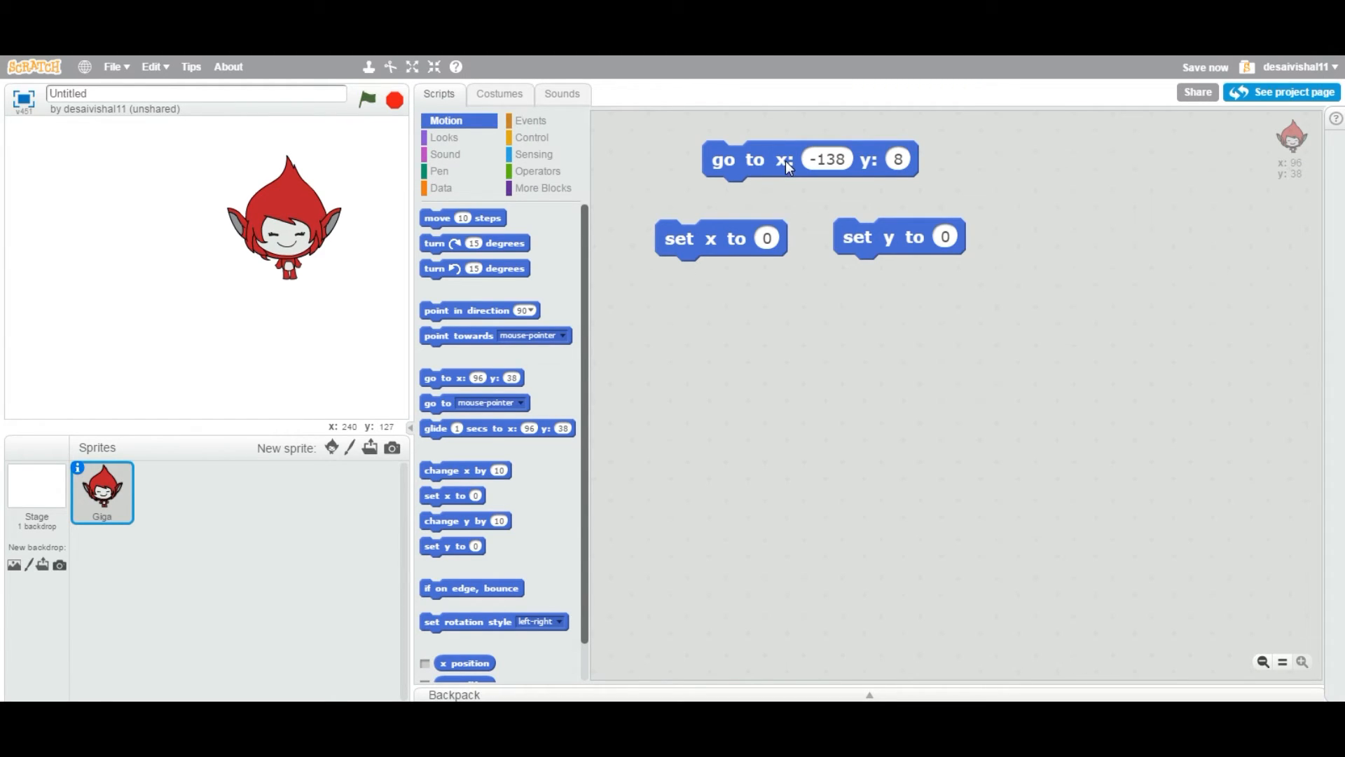
pyautogui.moveTo(716, 172)
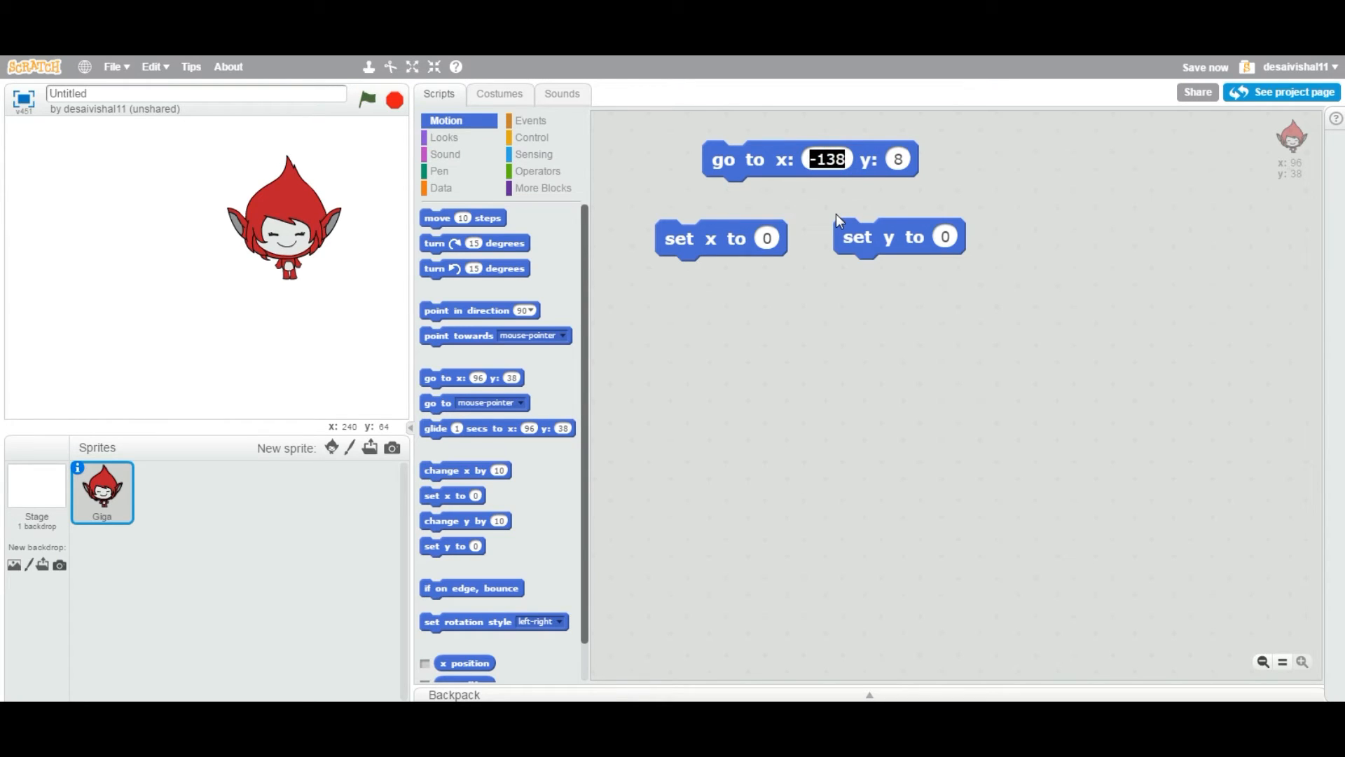
# Change the go to block's x to 50 and run it, placing Giga at x:50 y:8.
pyautogui.write('95')
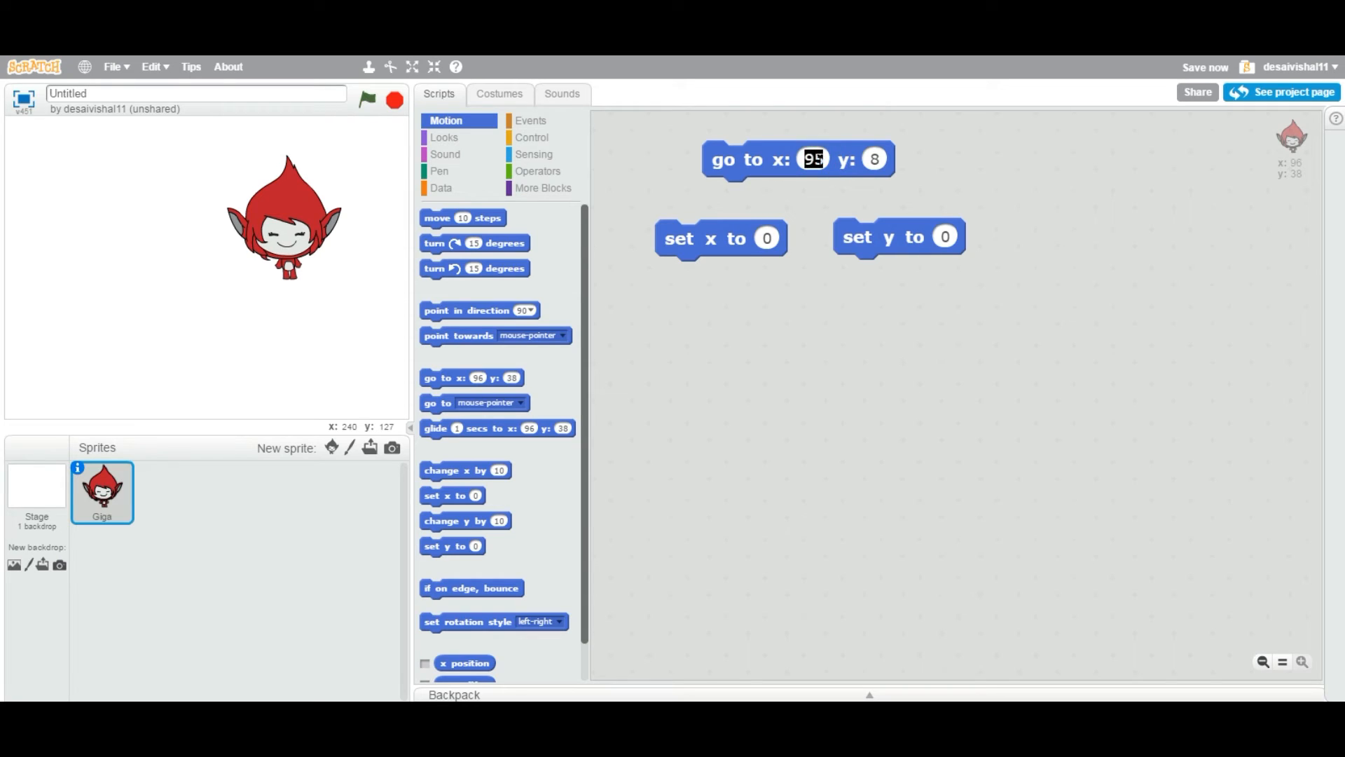
pyautogui.write('50')
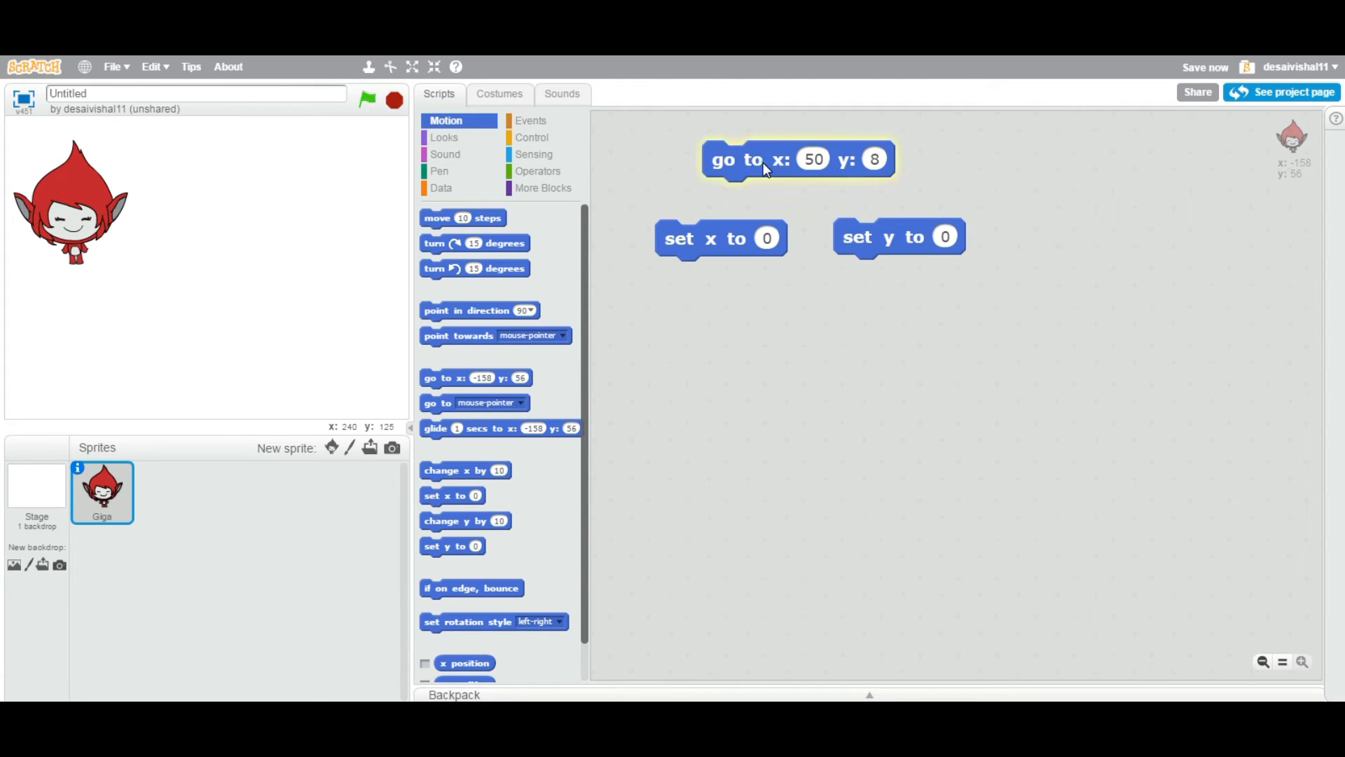
pyautogui.click(796, 159)
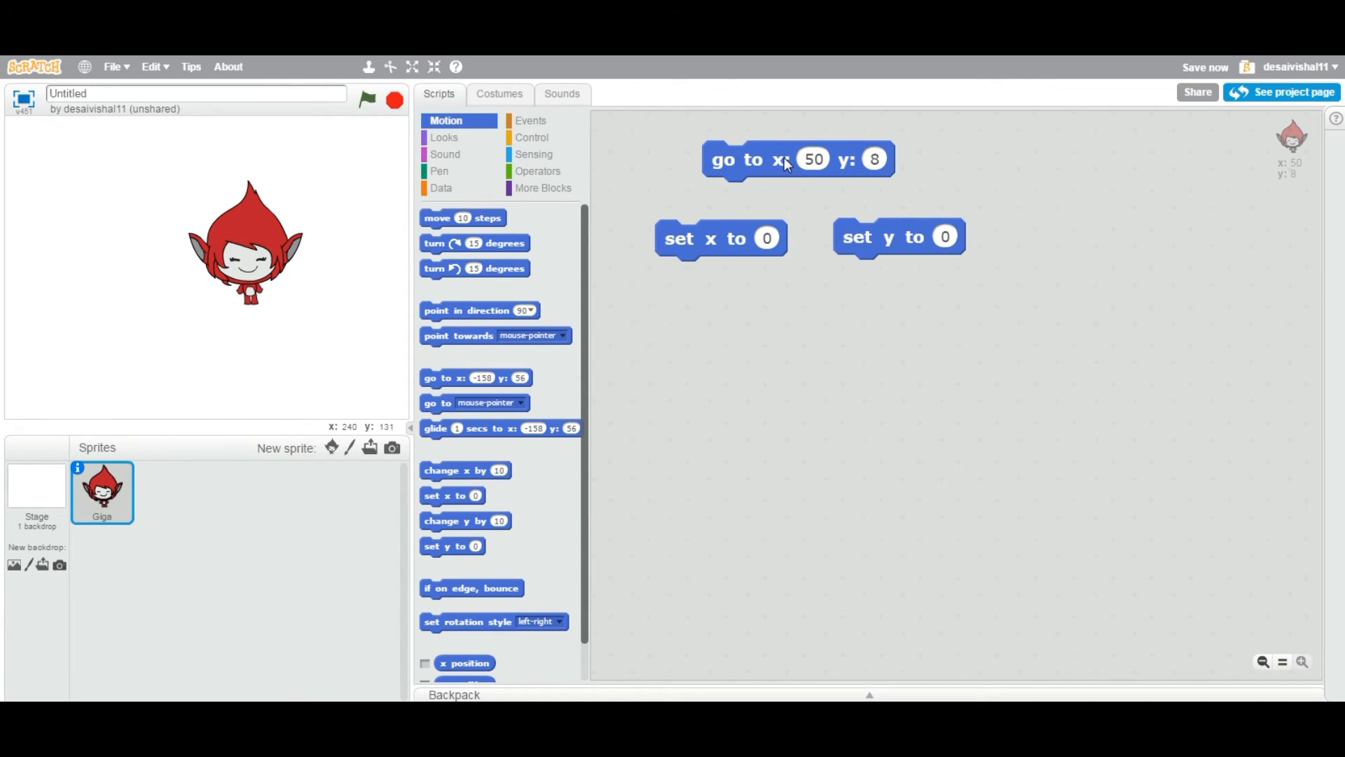
pyautogui.moveTo(868, 174)
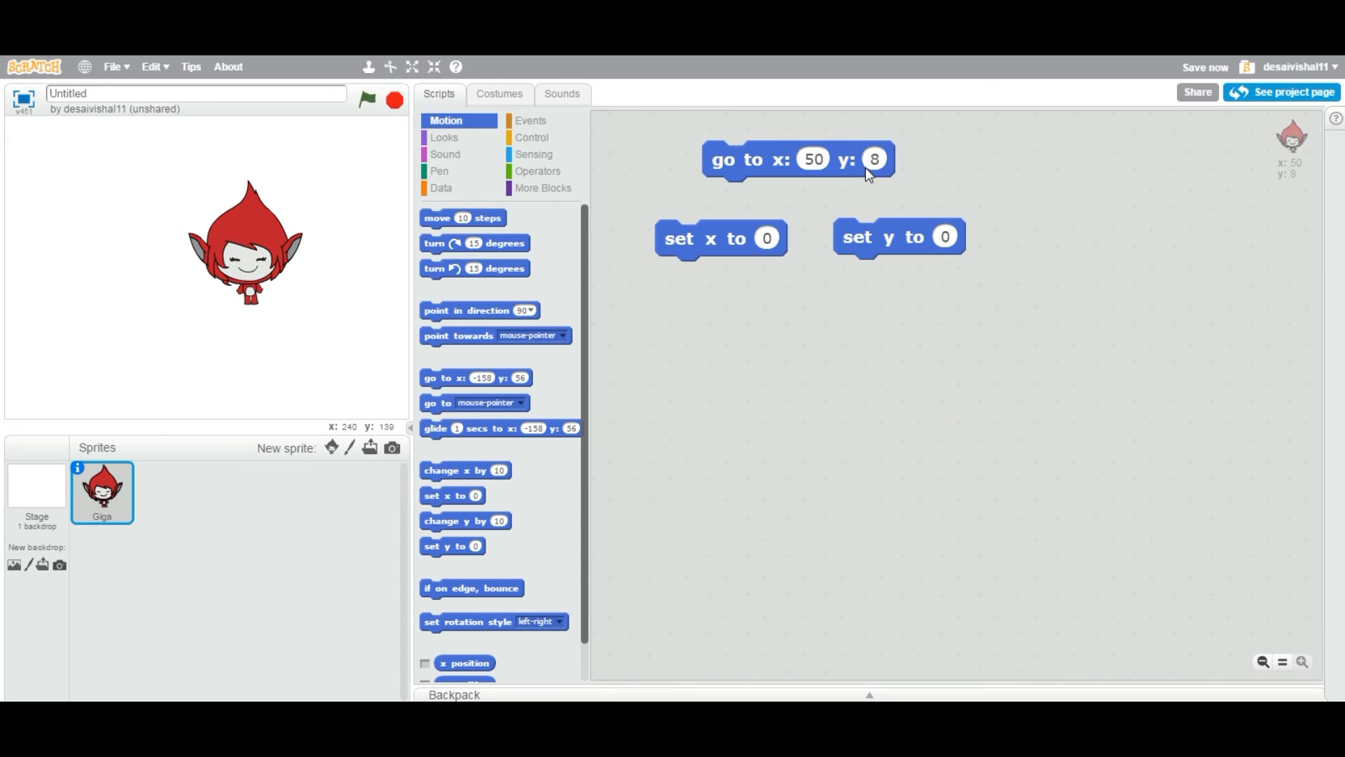
pyautogui.moveTo(671, 251)
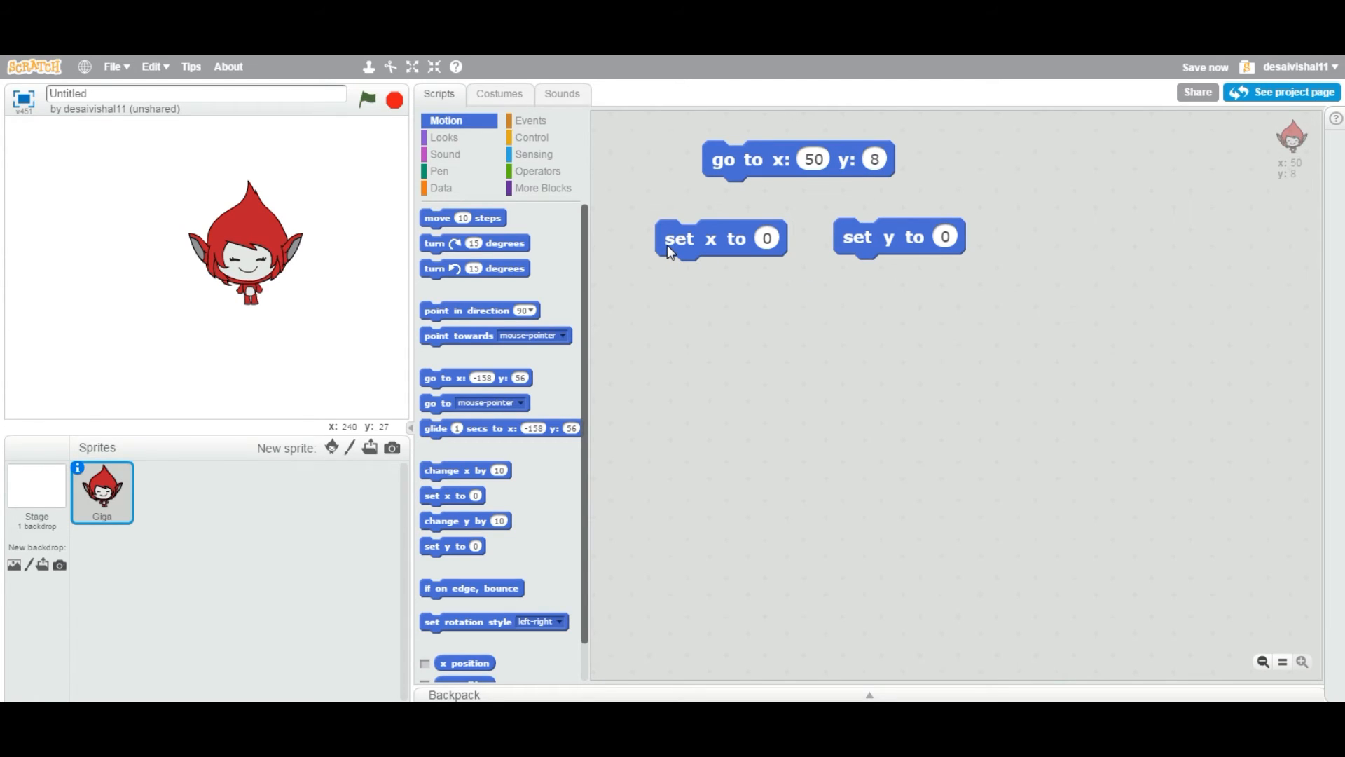
# Set the set x block to -150 and run it, sending Giga left.
pyautogui.moveTo(707, 238); pyautogui.dragTo(719, 236)
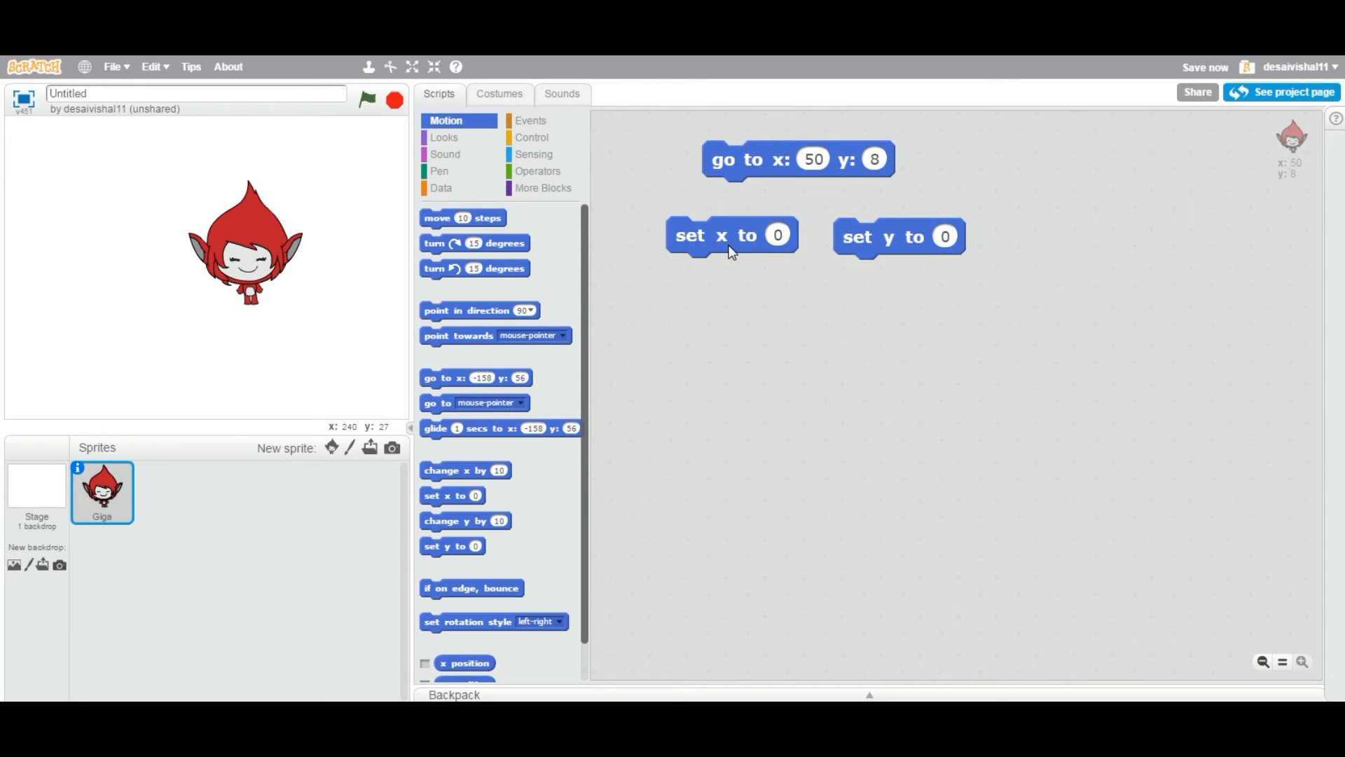
pyautogui.click(776, 235)
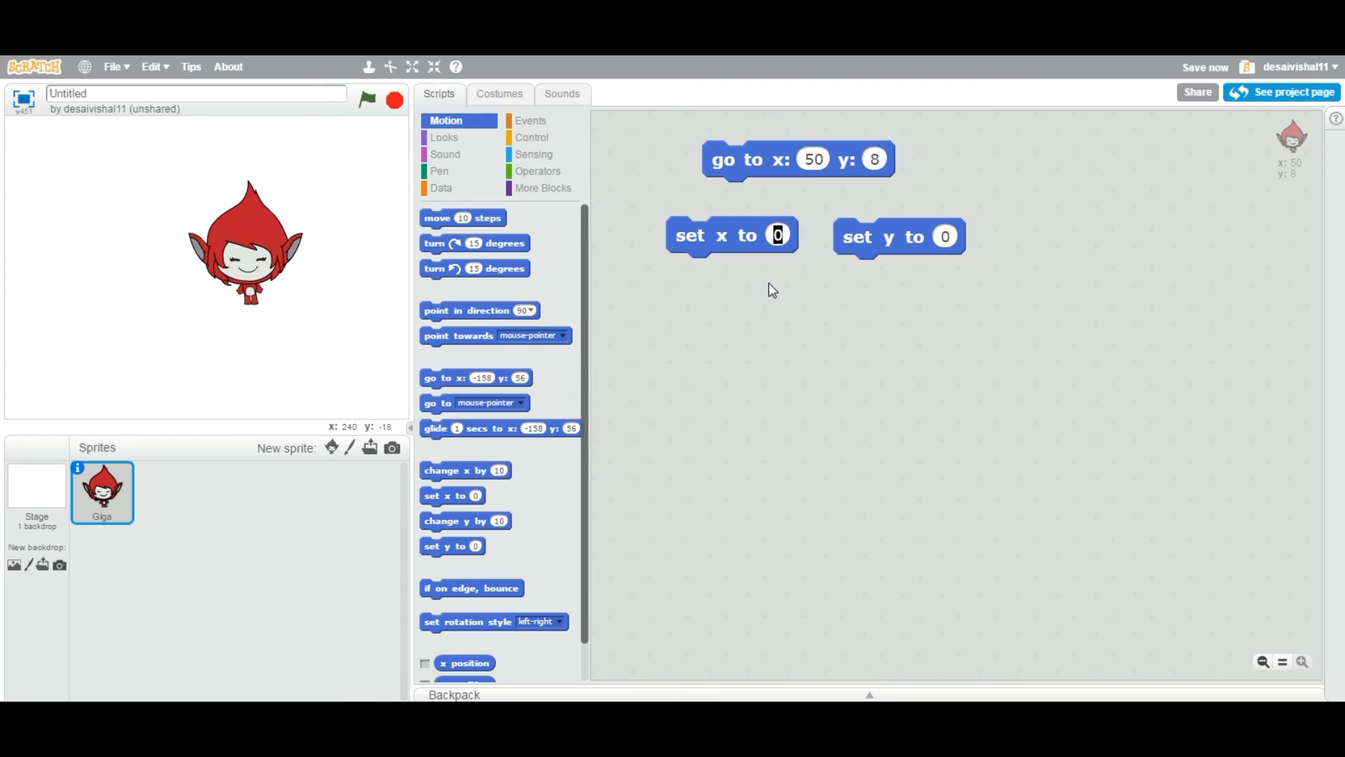
pyautogui.write('-150')
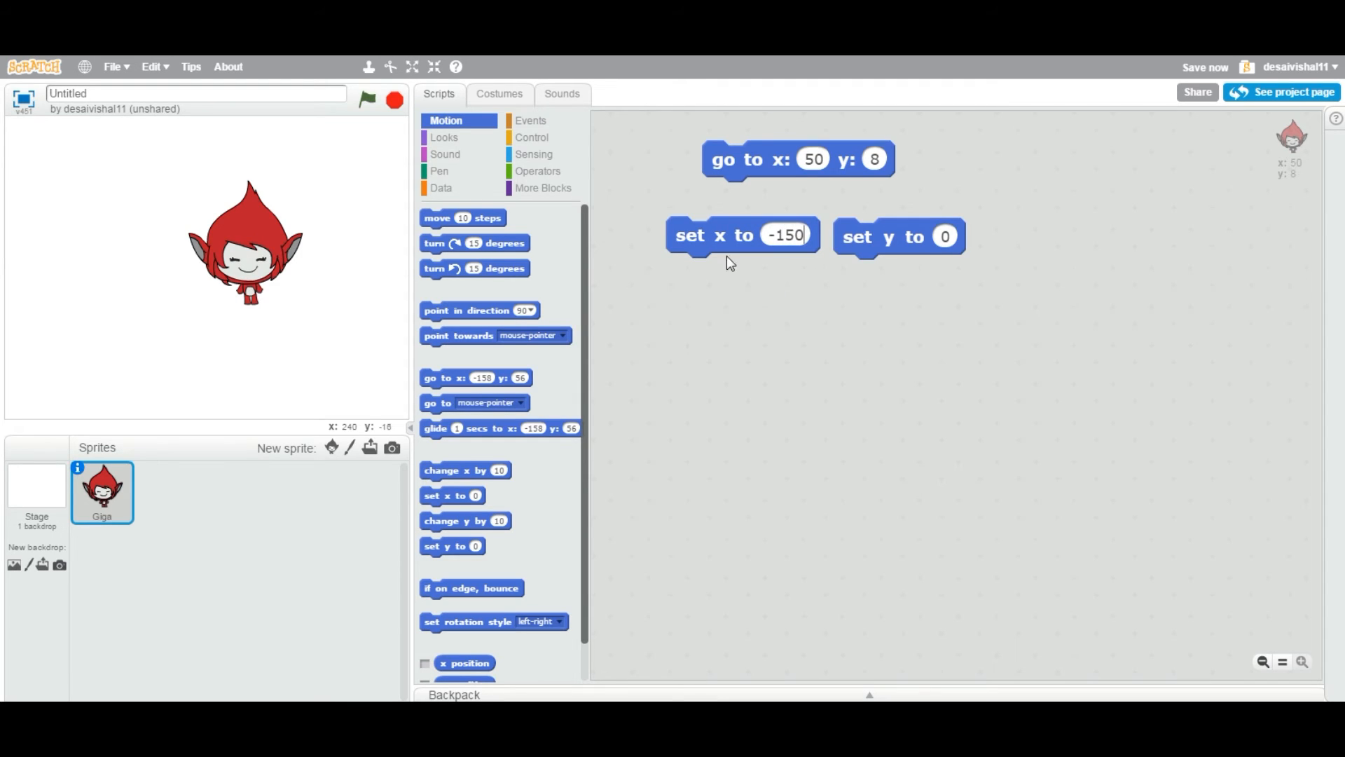
pyautogui.click(741, 236)
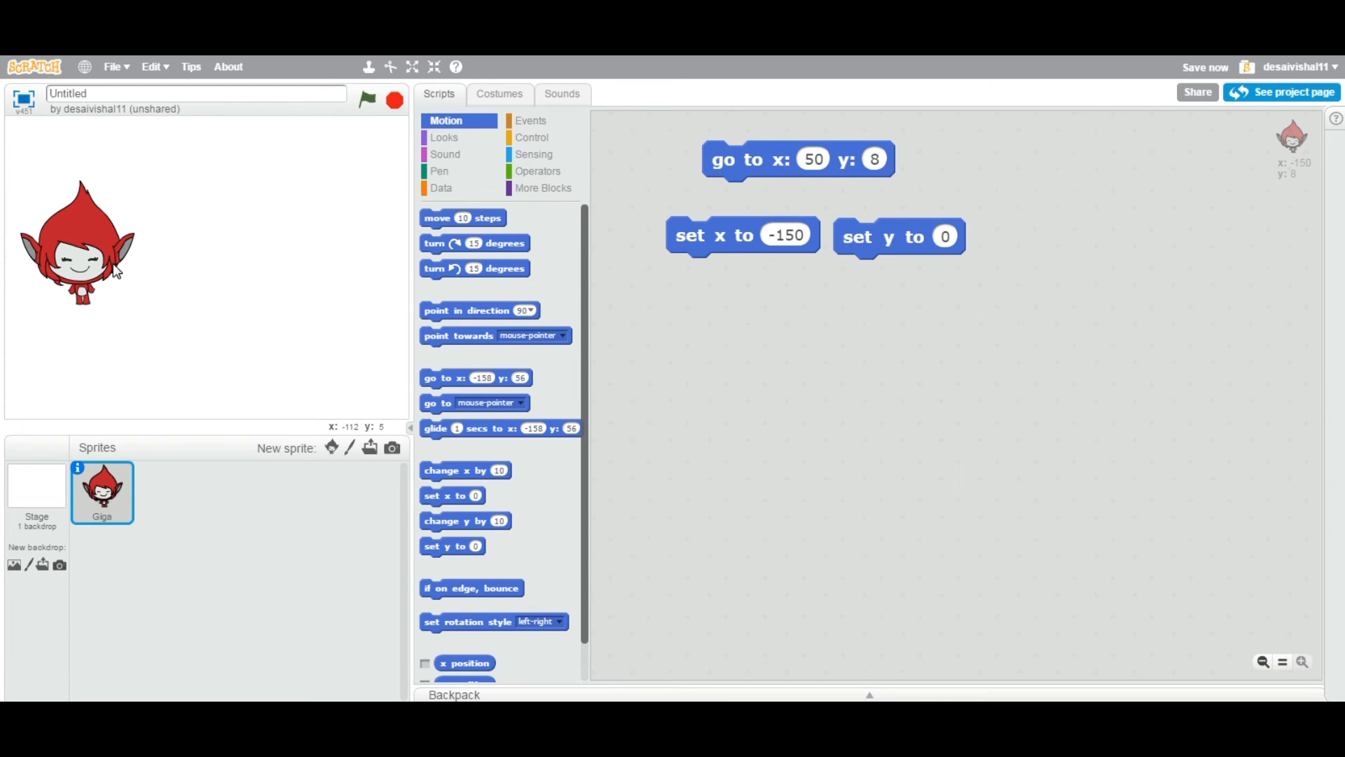
pyautogui.moveTo(114, 271)
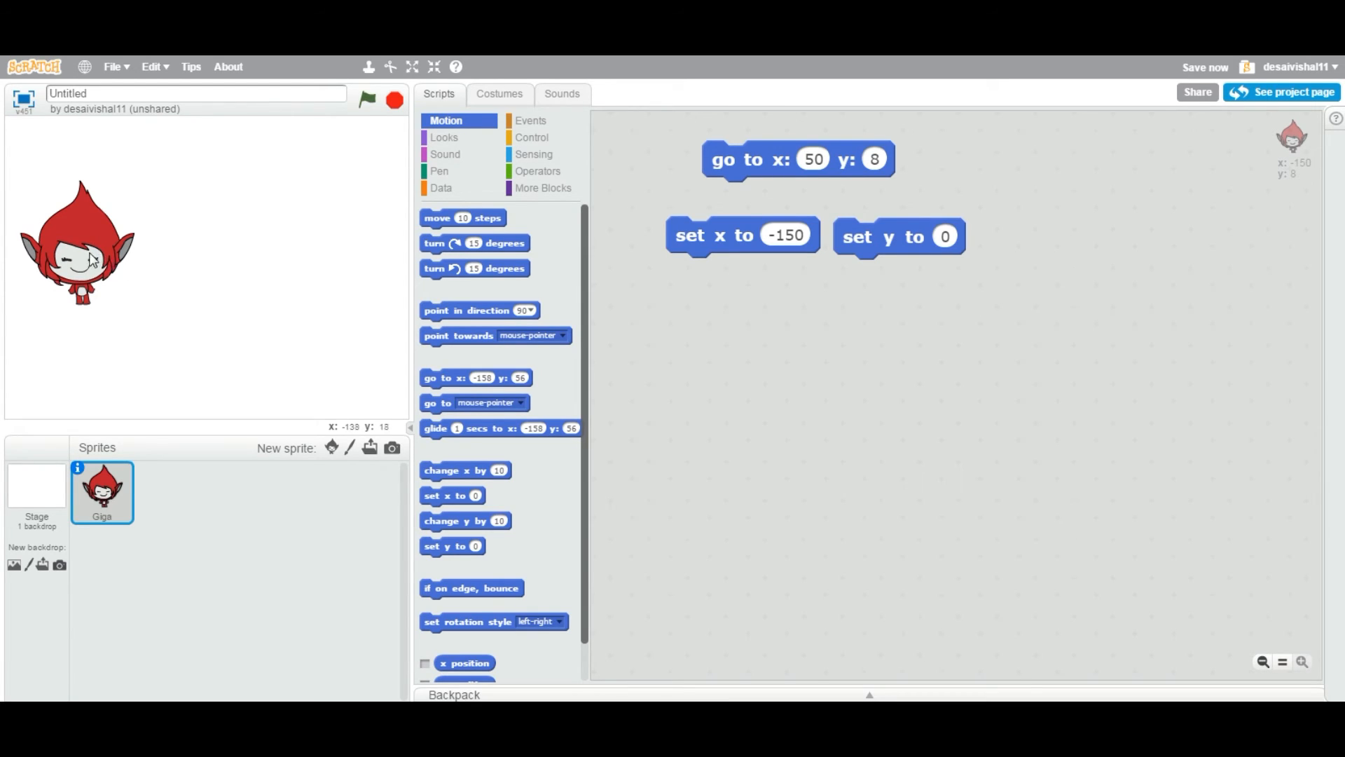
# Drag Giga back across the stage to about x:-23, y:21.
pyautogui.moveTo(77, 240); pyautogui.dragTo(267, 257)
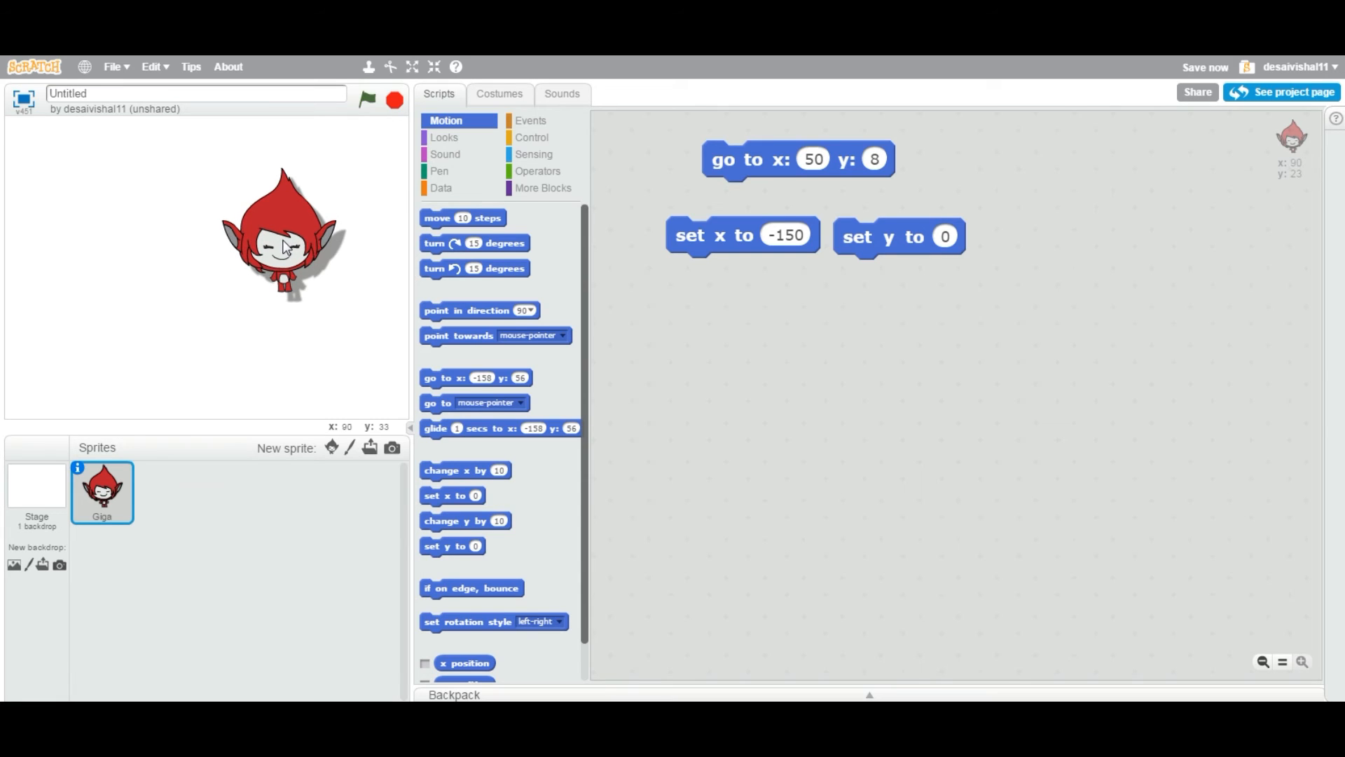
pyautogui.moveTo(283, 240); pyautogui.dragTo(324, 266)
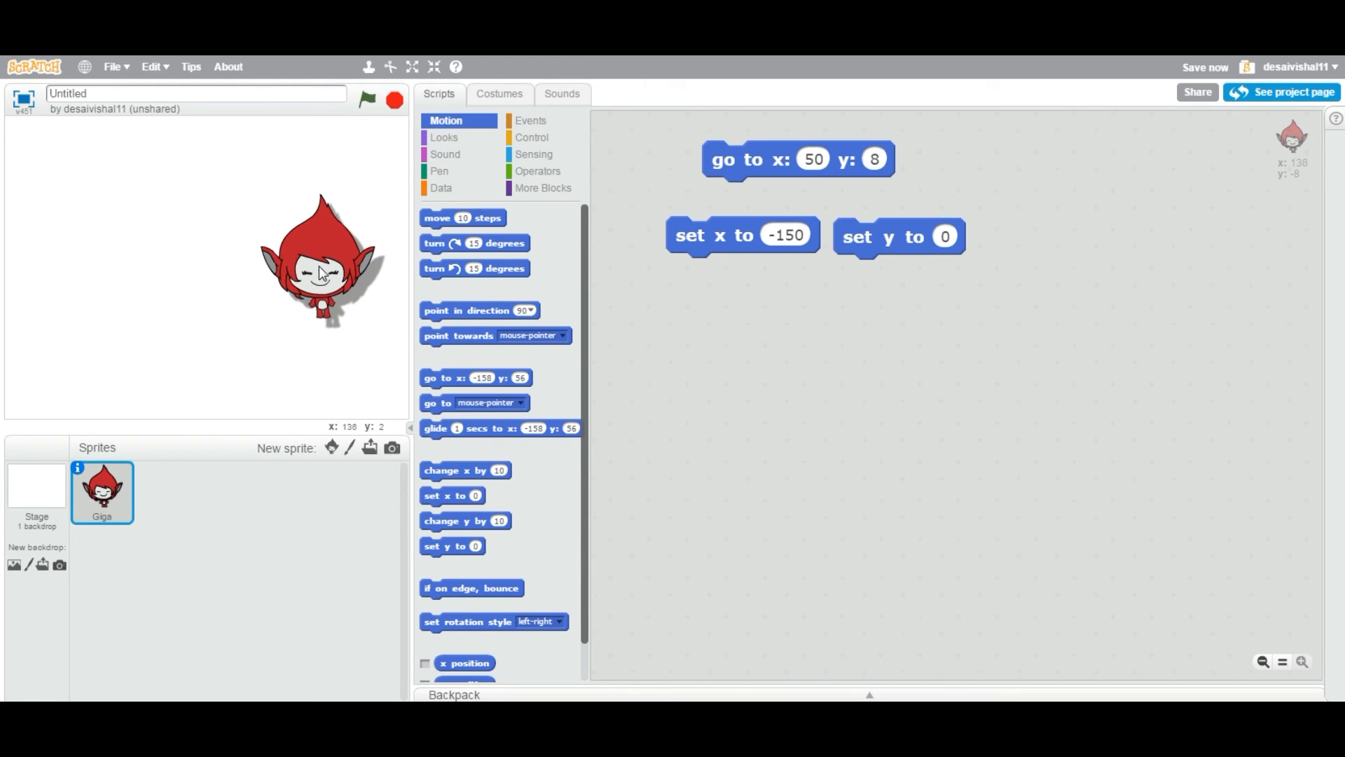
pyautogui.moveTo(322, 262); pyautogui.dragTo(193, 261)
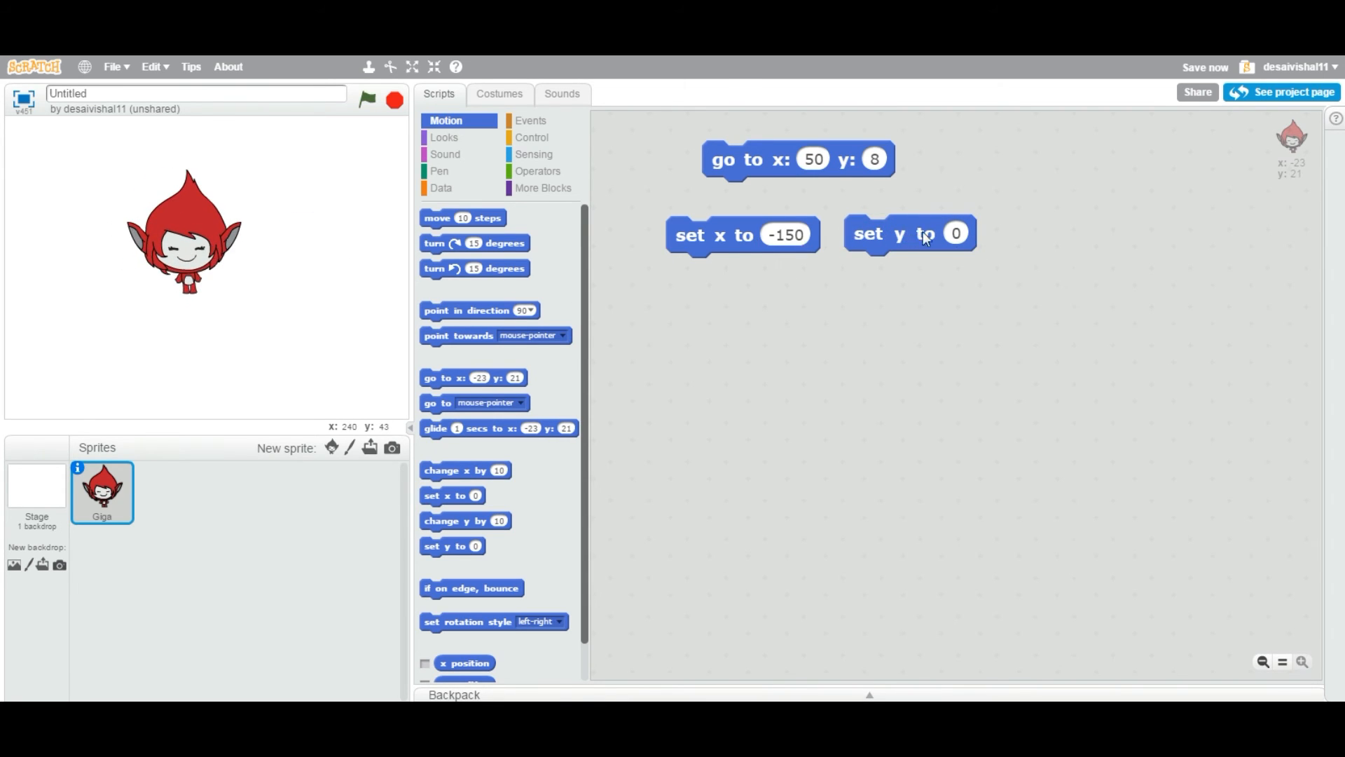
# Enter 100 in the set y block and run it, lifting Giga to y:100.
pyautogui.click(955, 232)
pyautogui.write('12')
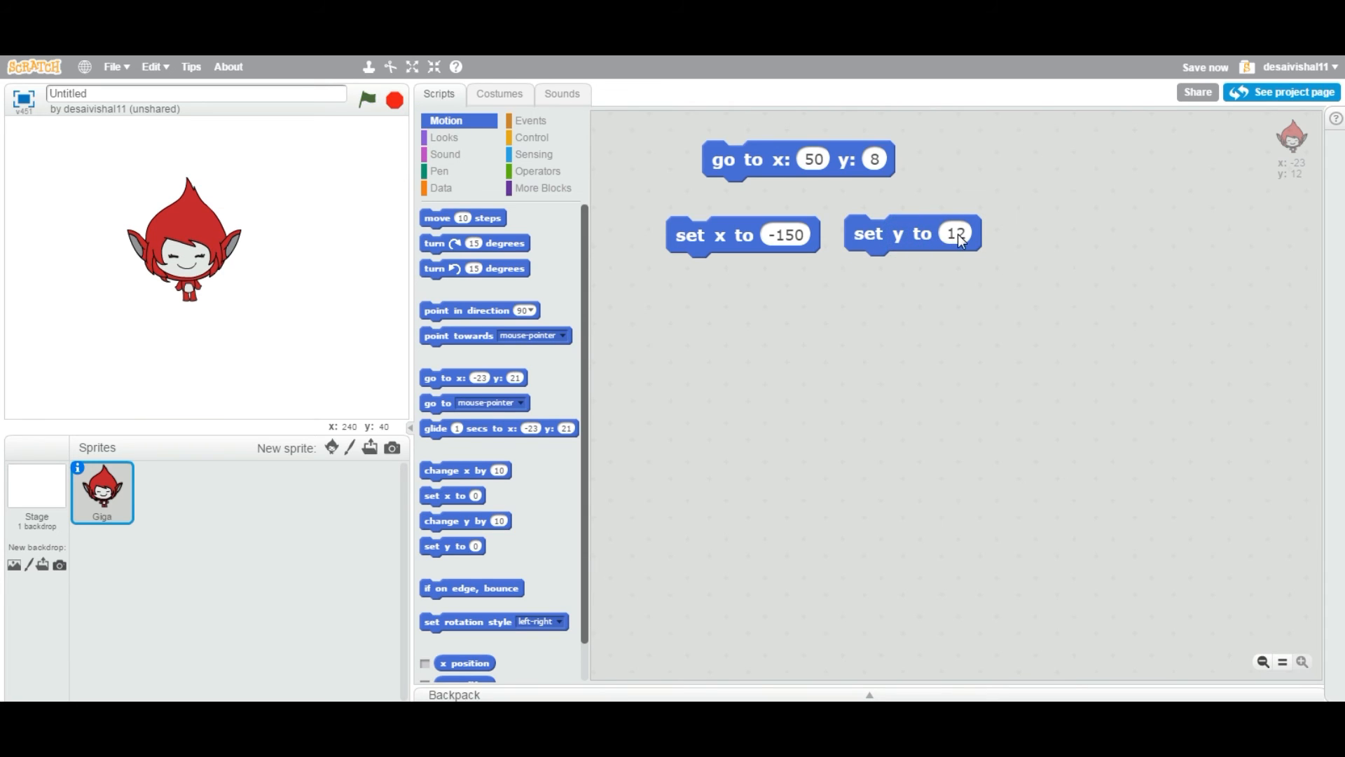
pyautogui.click(955, 233)
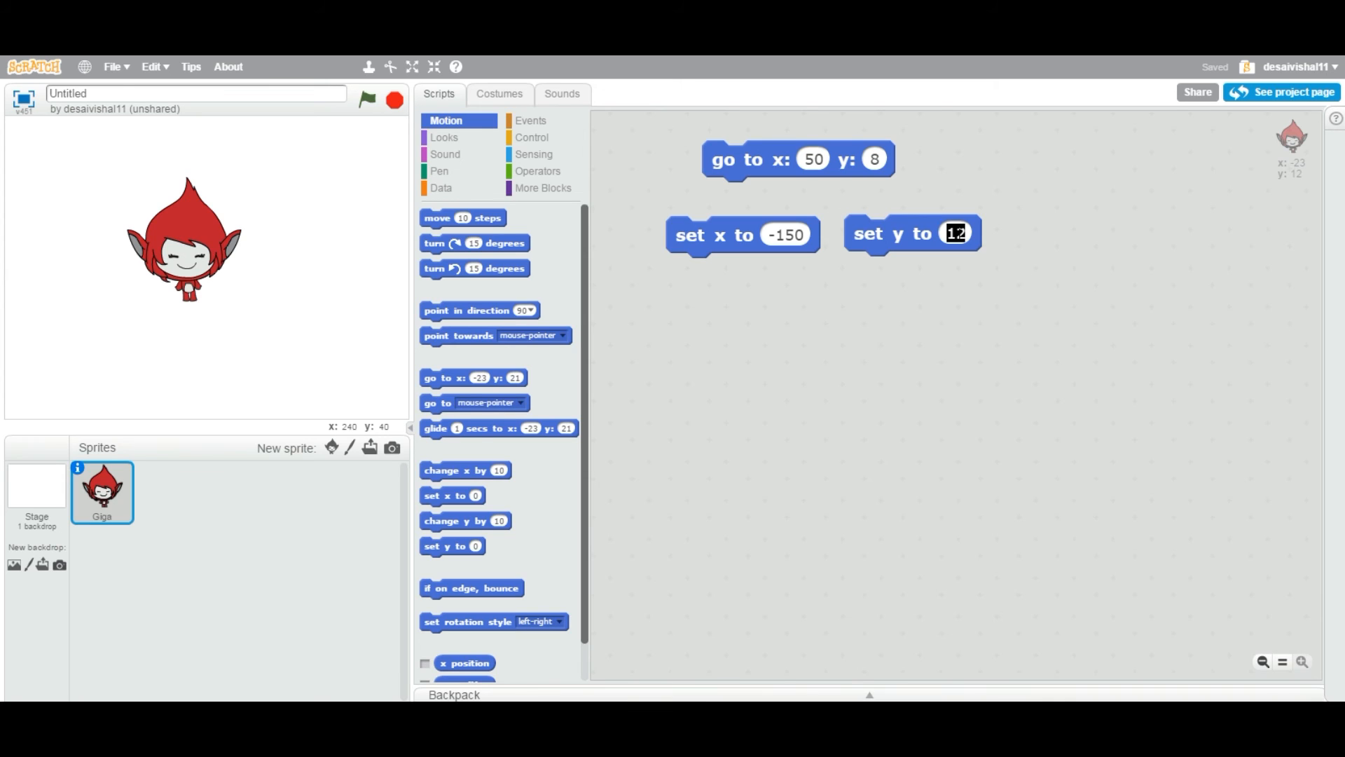
pyautogui.write('100')
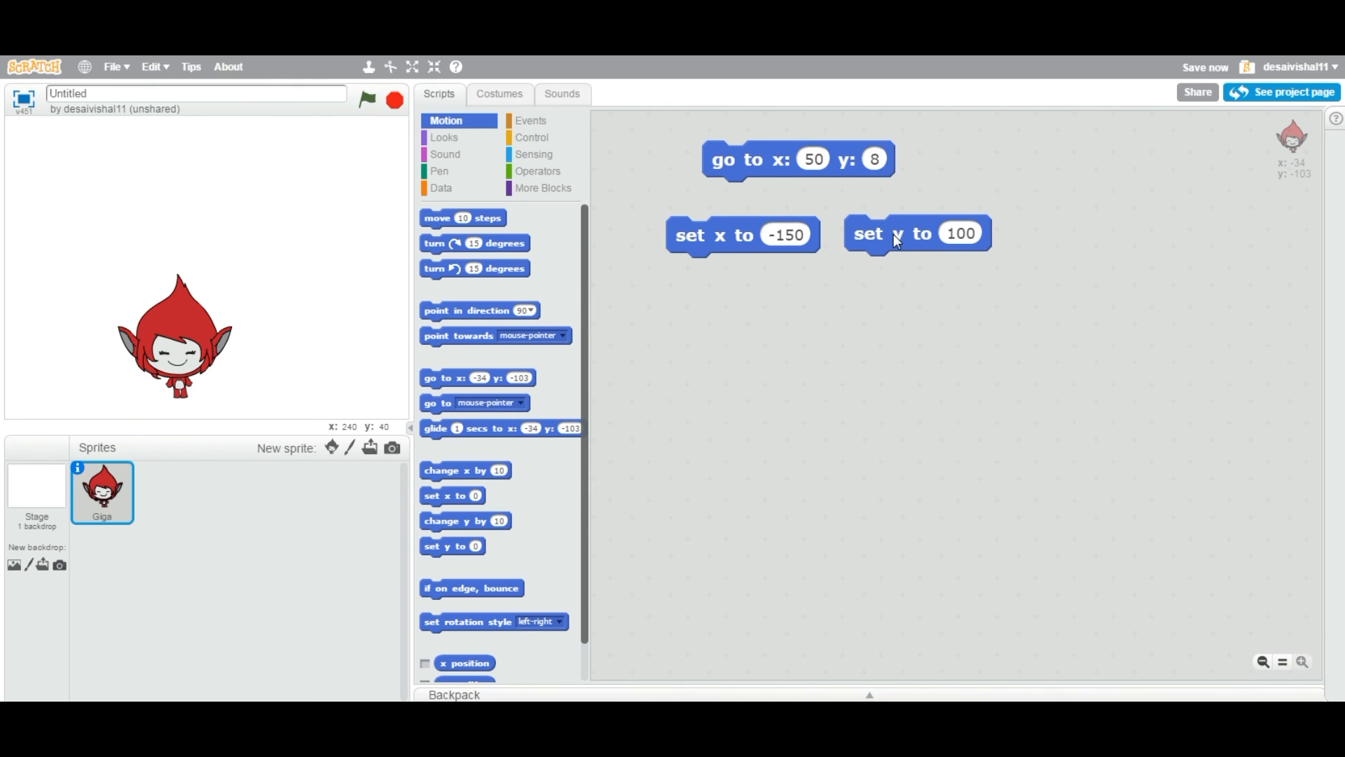
pyautogui.click(916, 234)
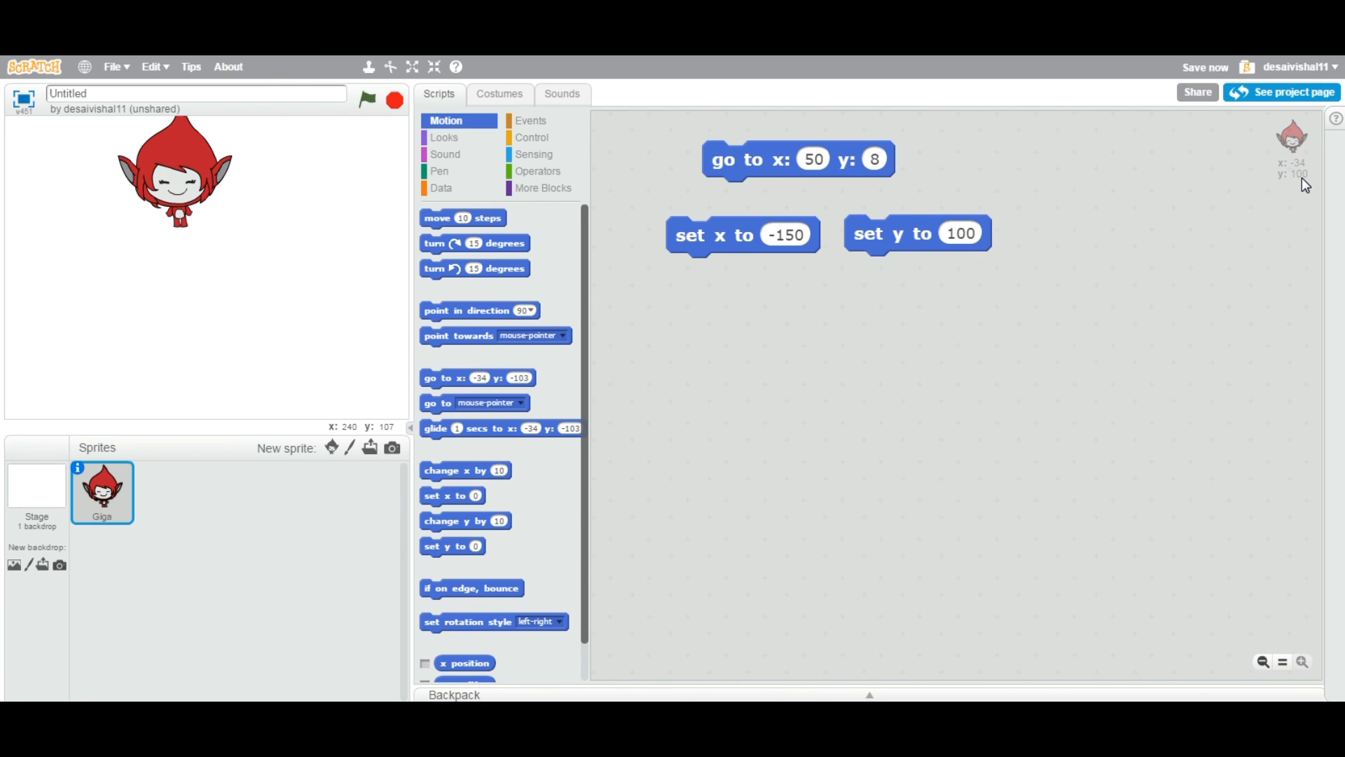
pyautogui.moveTo(726, 317)
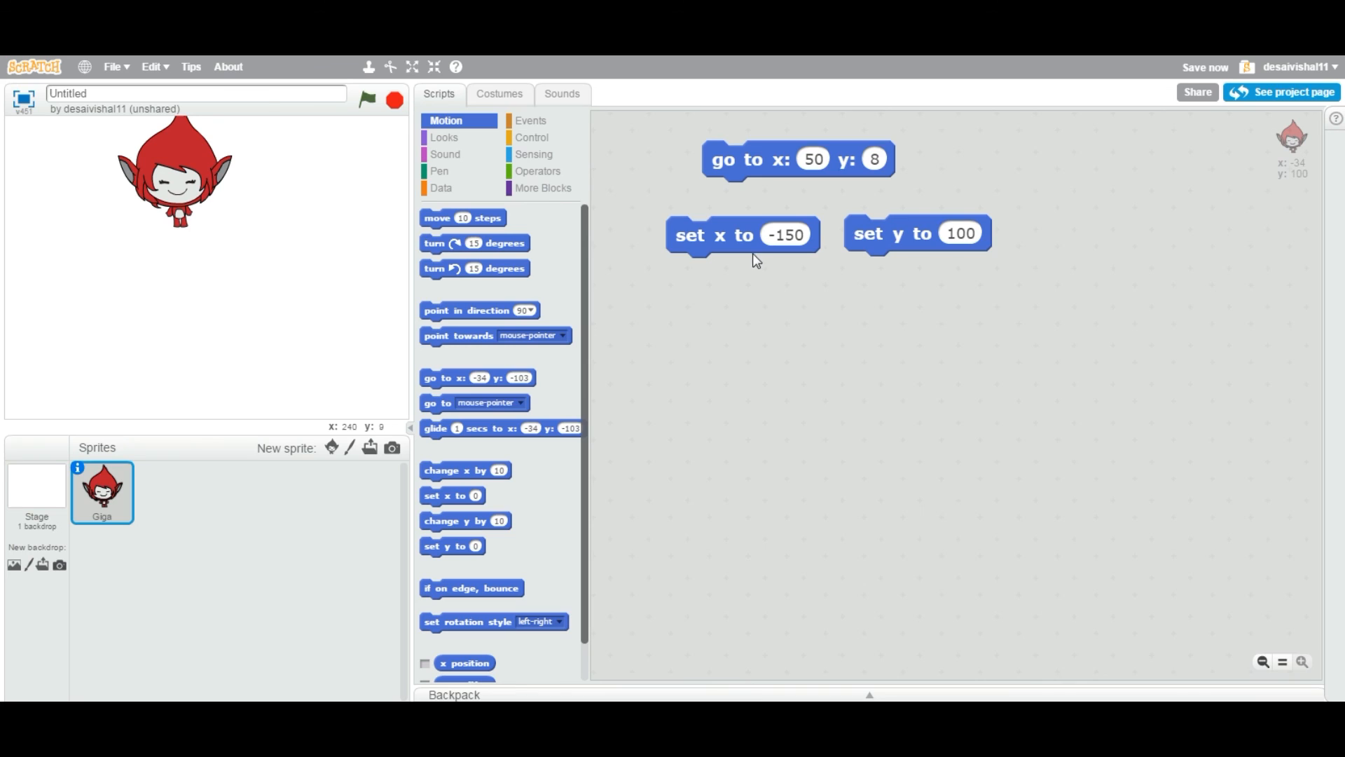
pyautogui.moveTo(736, 248)
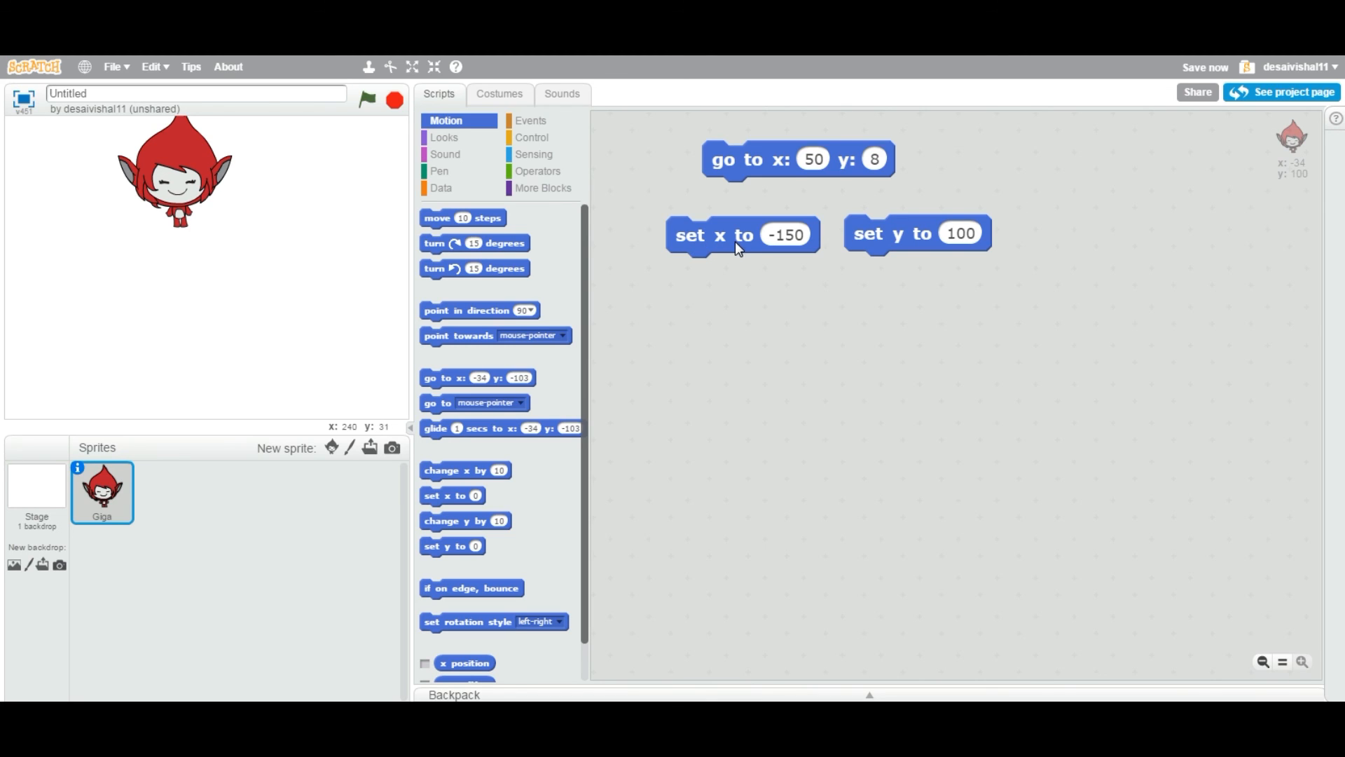
pyautogui.moveTo(941, 247)
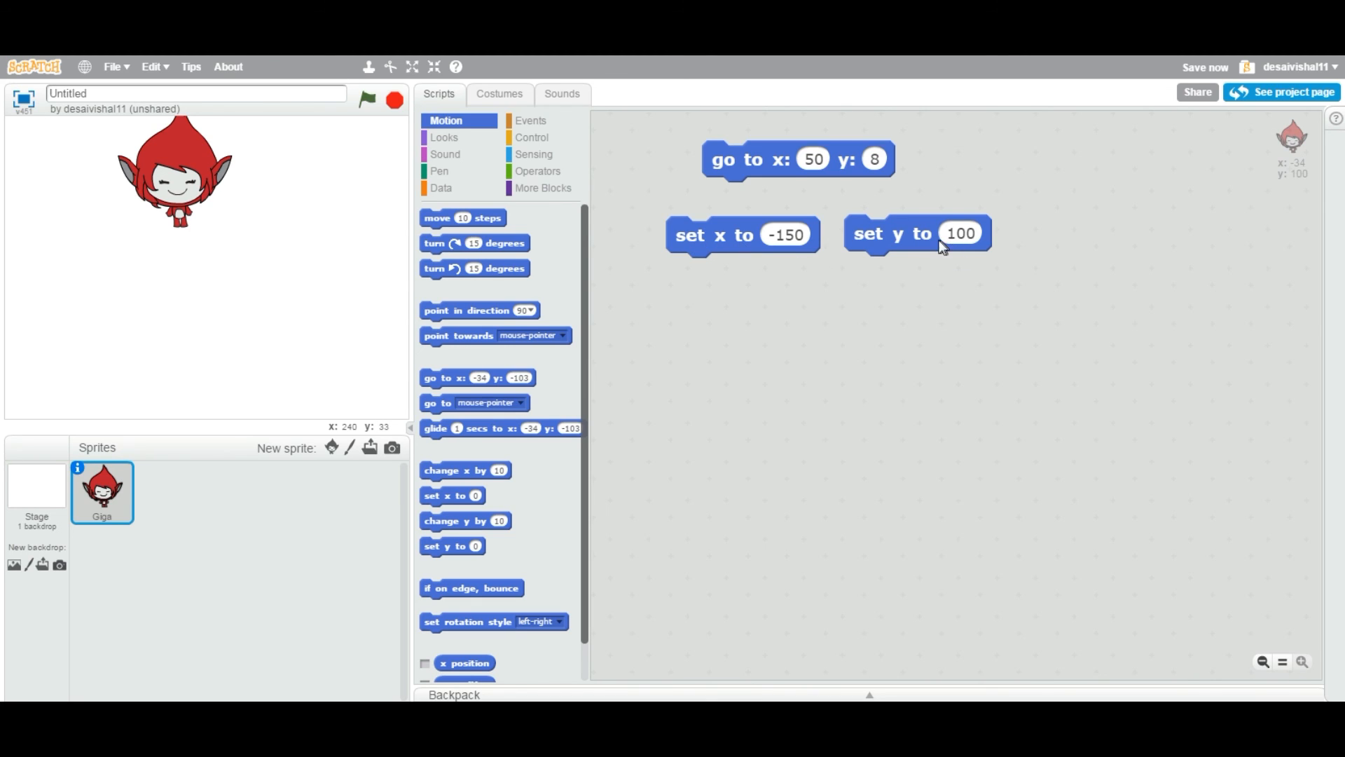
pyautogui.moveTo(966, 247)
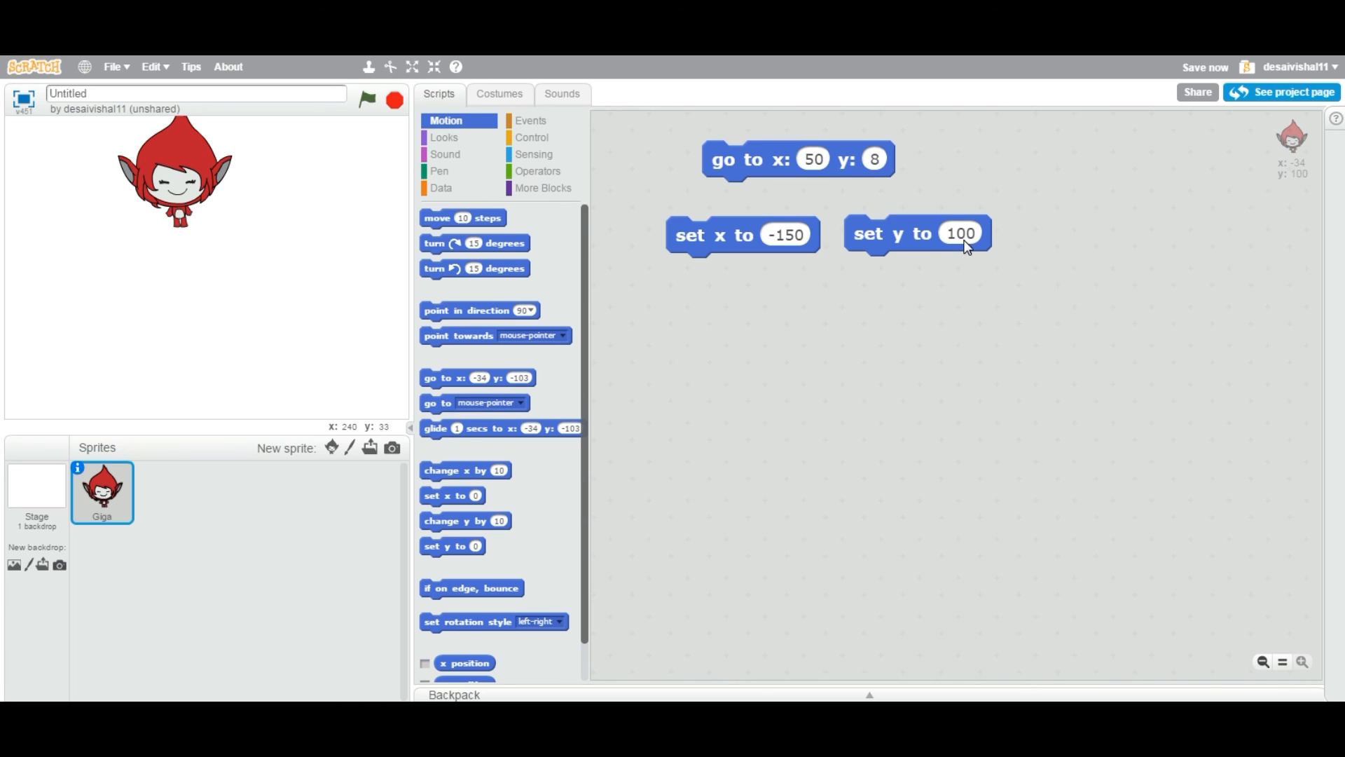